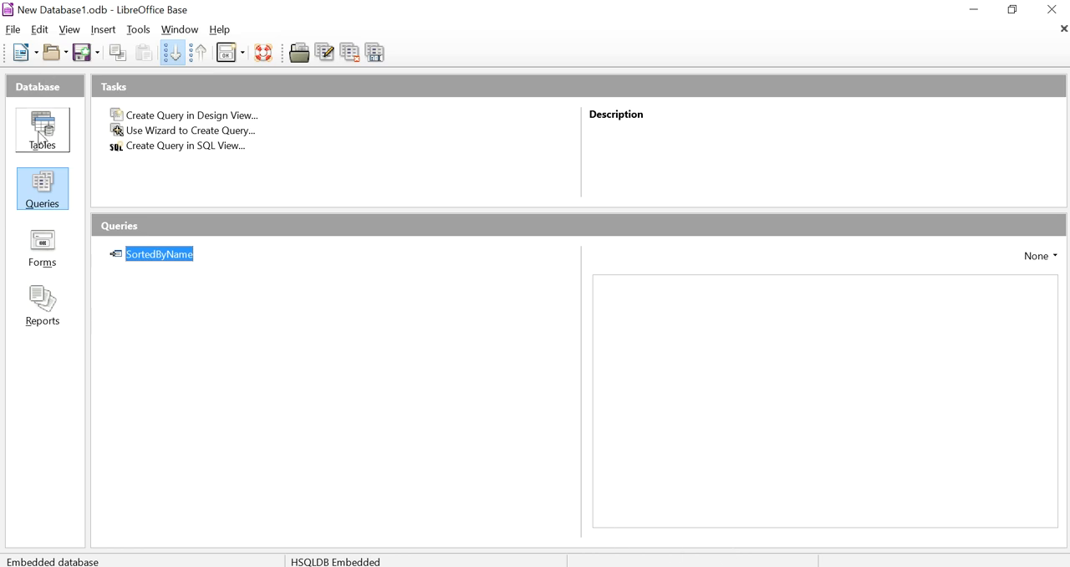
# - List the database's tables: Instruments, Music_Students and Teachers
pyautogui.click(42, 129)
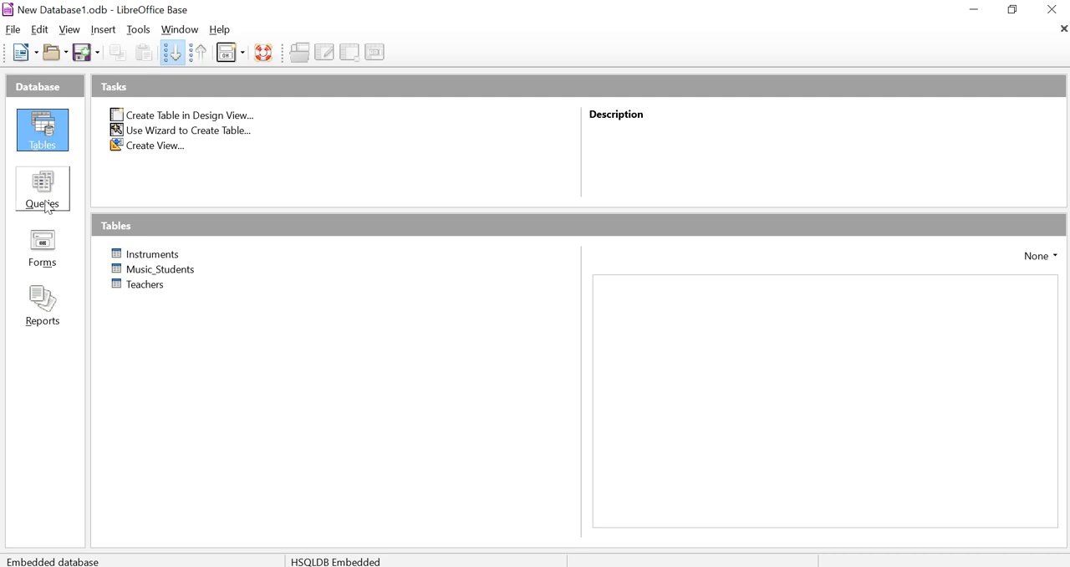
# - Start a query in Design View and add the Music_Students table to it
pyautogui.click(42, 188)
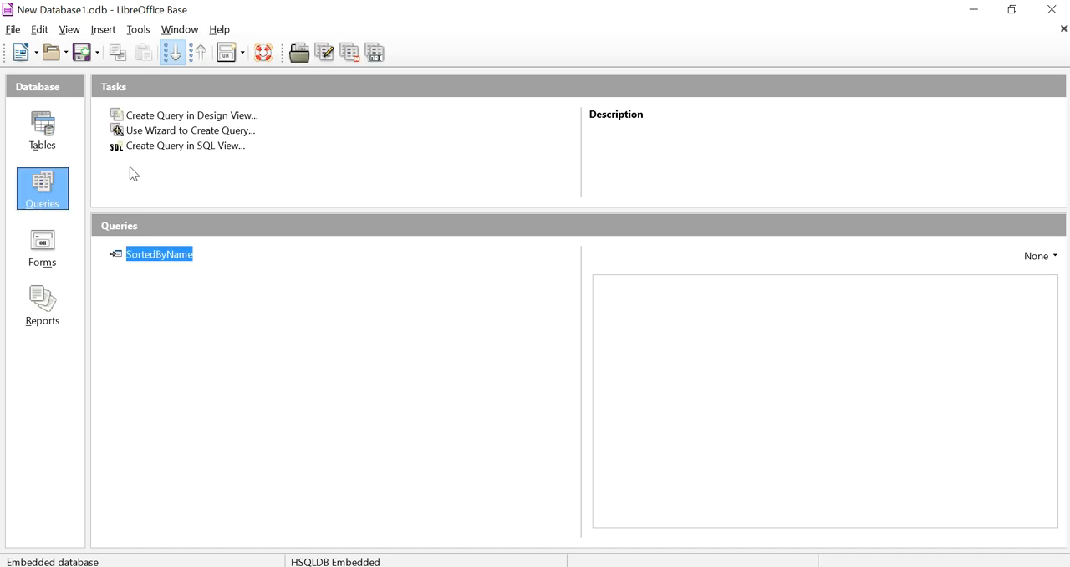
pyautogui.moveTo(188, 116)
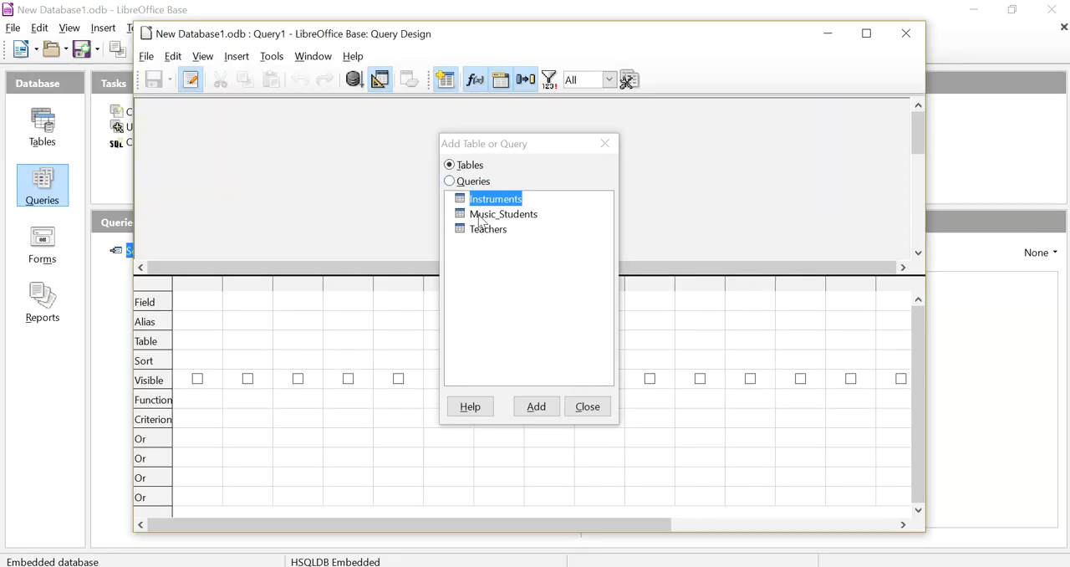
pyautogui.click(503, 214)
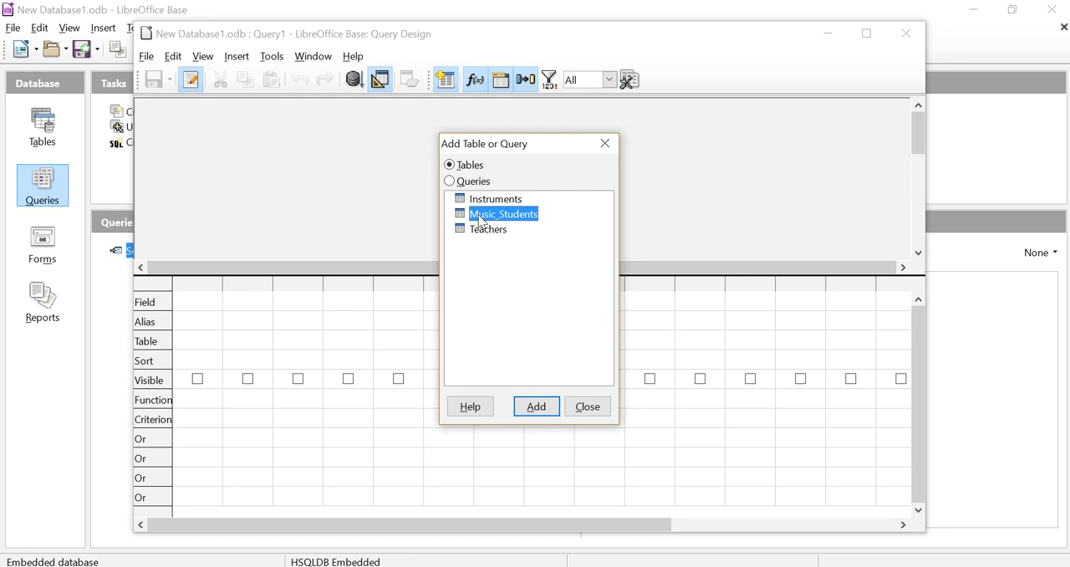
pyautogui.click(536, 406)
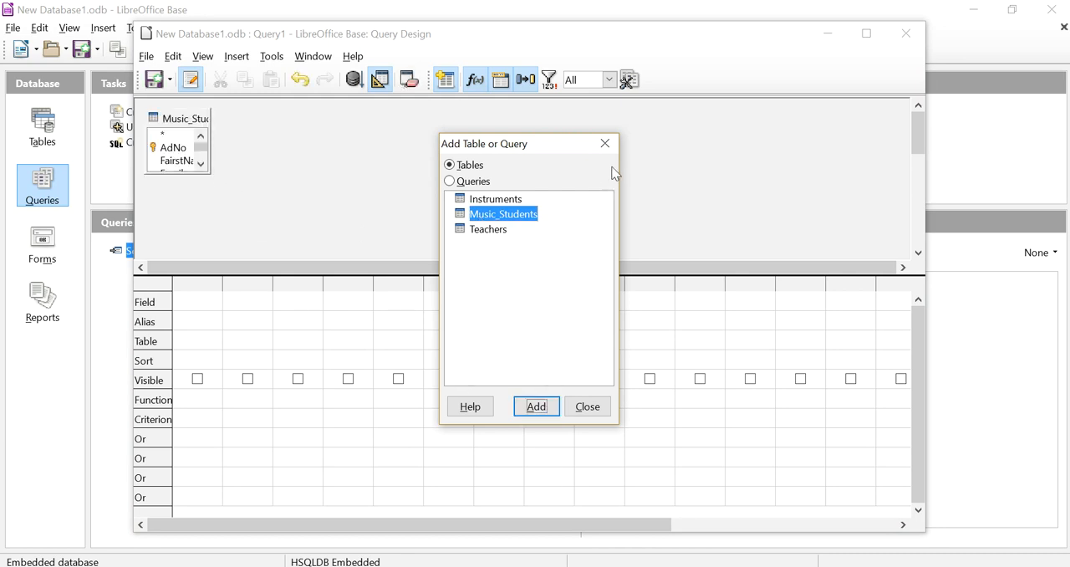
pyautogui.click(587, 407)
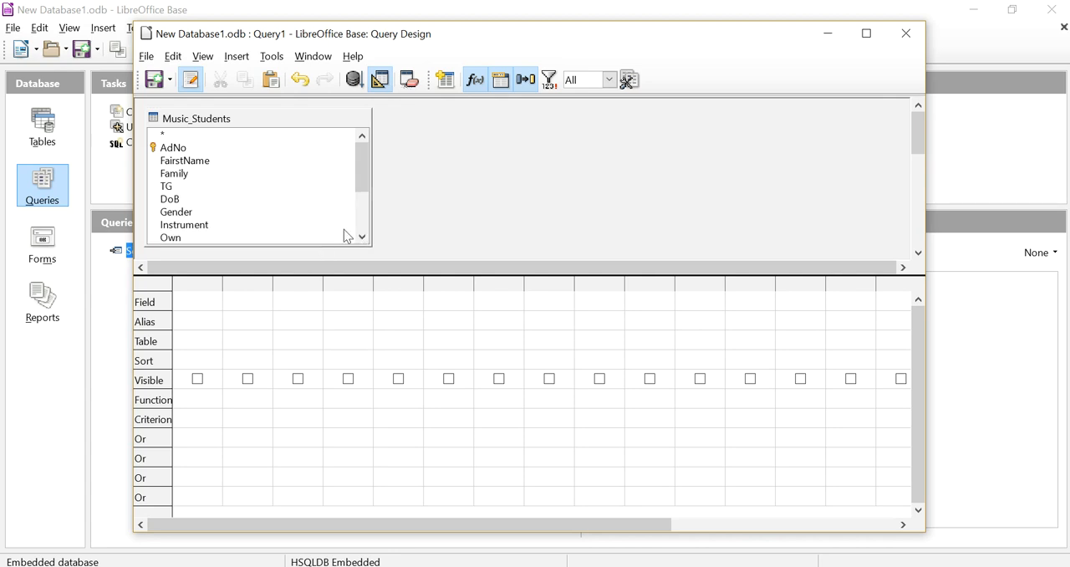
# - Add FairstName, Family, Instrument, LessonWeek and CostWeek to the query and run it
pyautogui.click(184, 160)
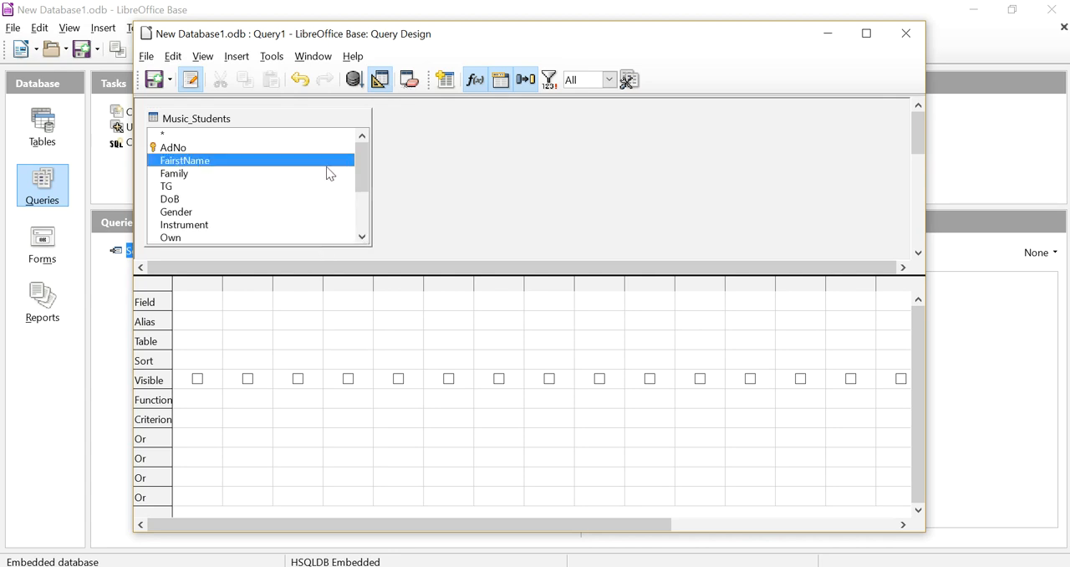
pyautogui.doubleClick(173, 173)
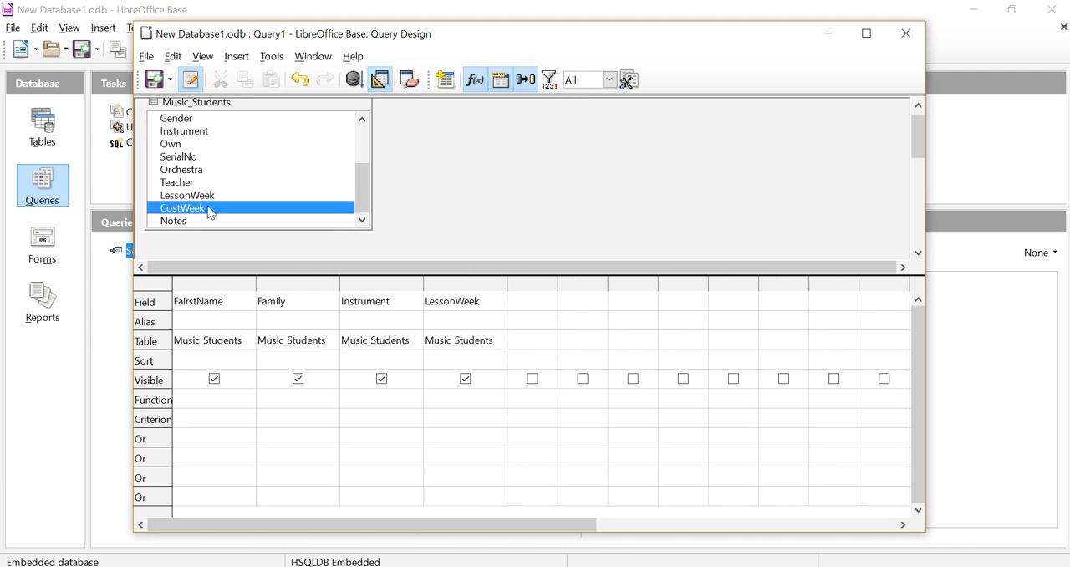
pyautogui.doubleClick(183, 208)
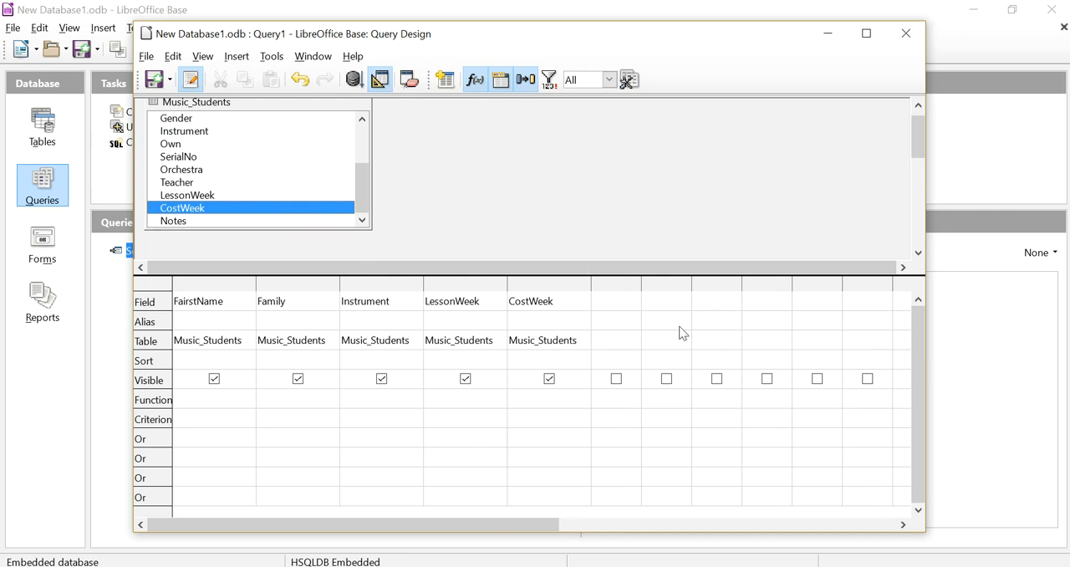
pyautogui.click(352, 80)
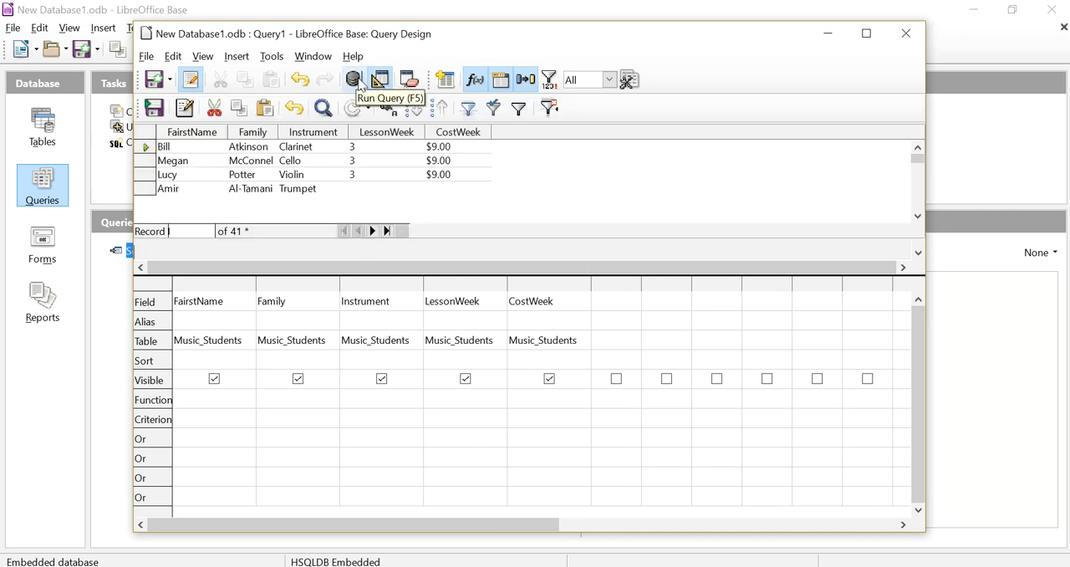
# - Rerun the query to review the weekly cost and lesson week results
pyautogui.click(353, 79)
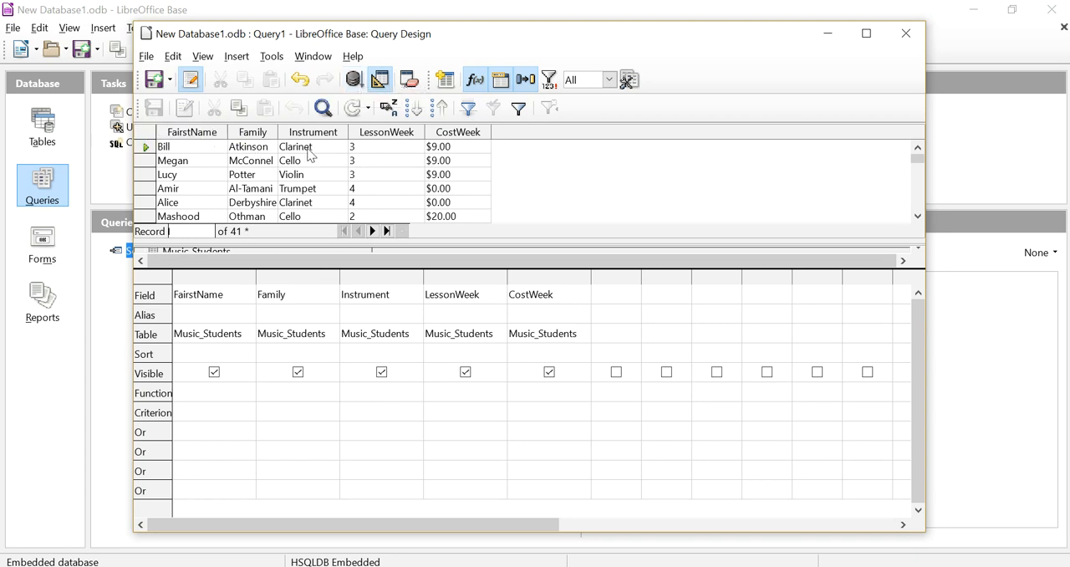
pyautogui.moveTo(383, 144)
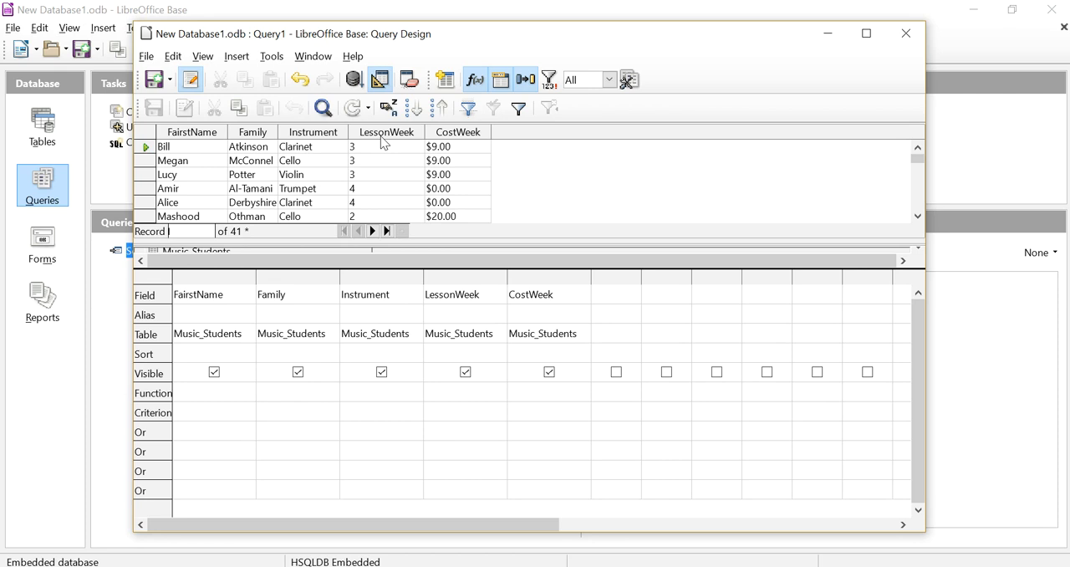
pyautogui.moveTo(461, 147)
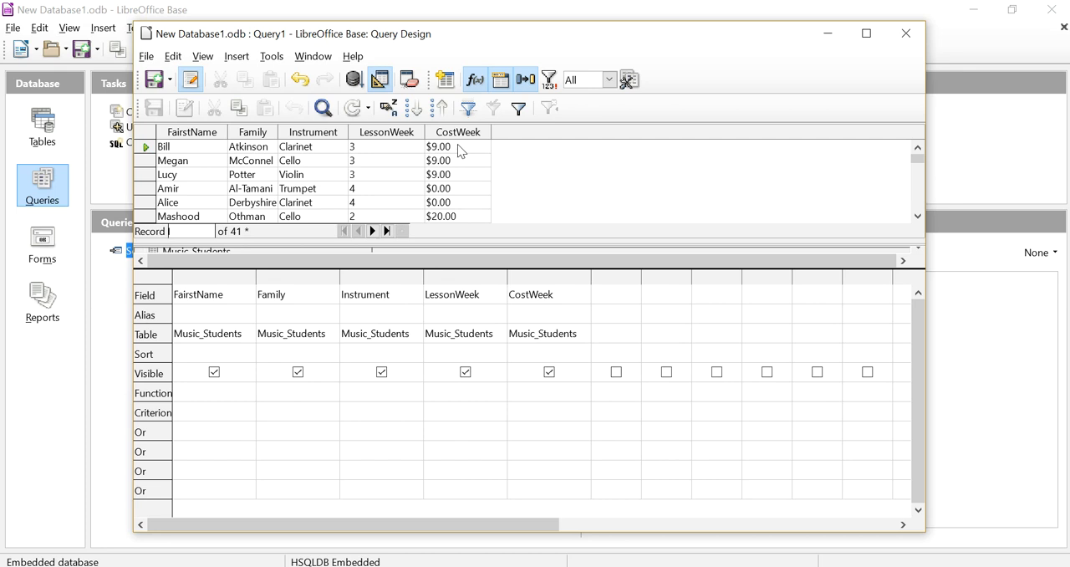
pyautogui.moveTo(460, 191)
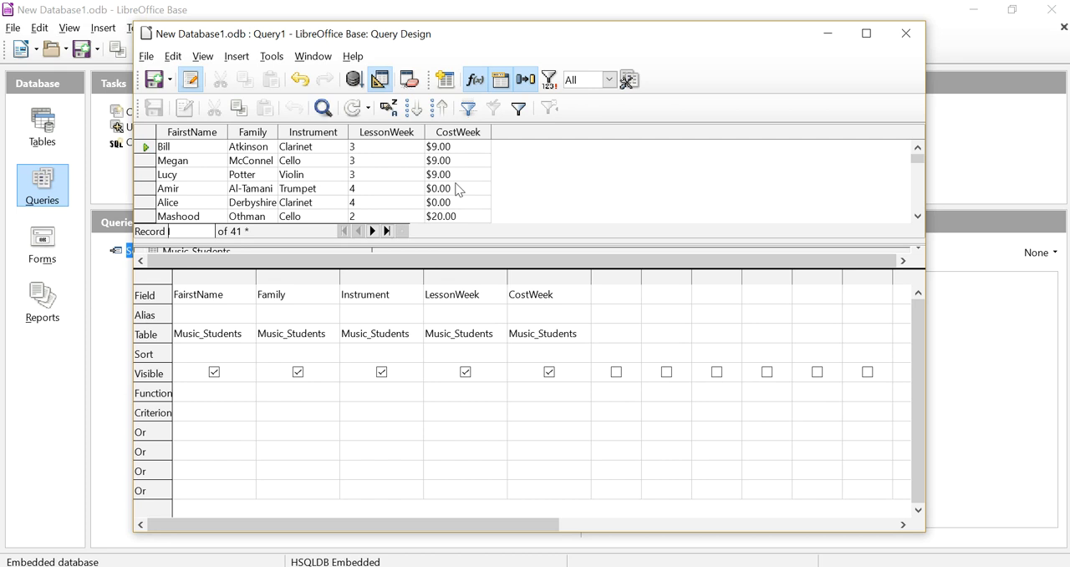
pyautogui.moveTo(373, 283)
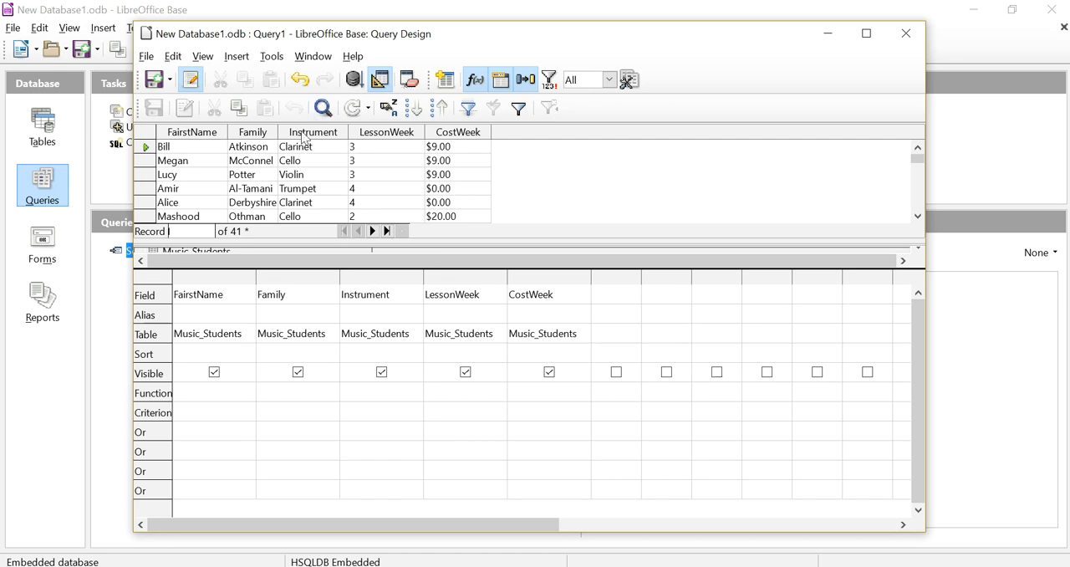
pyautogui.moveTo(293, 164)
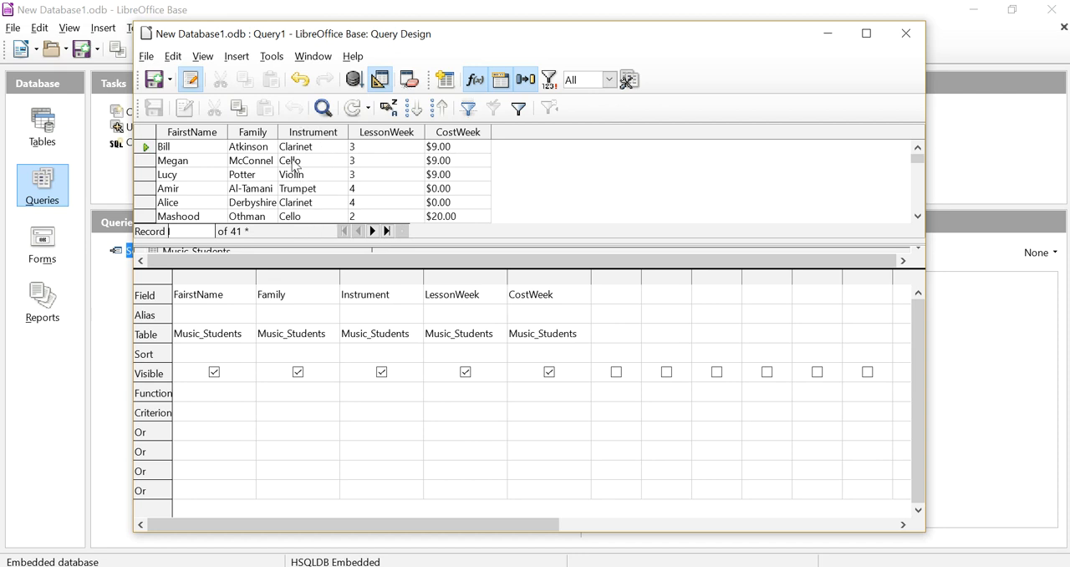
pyautogui.moveTo(301, 168)
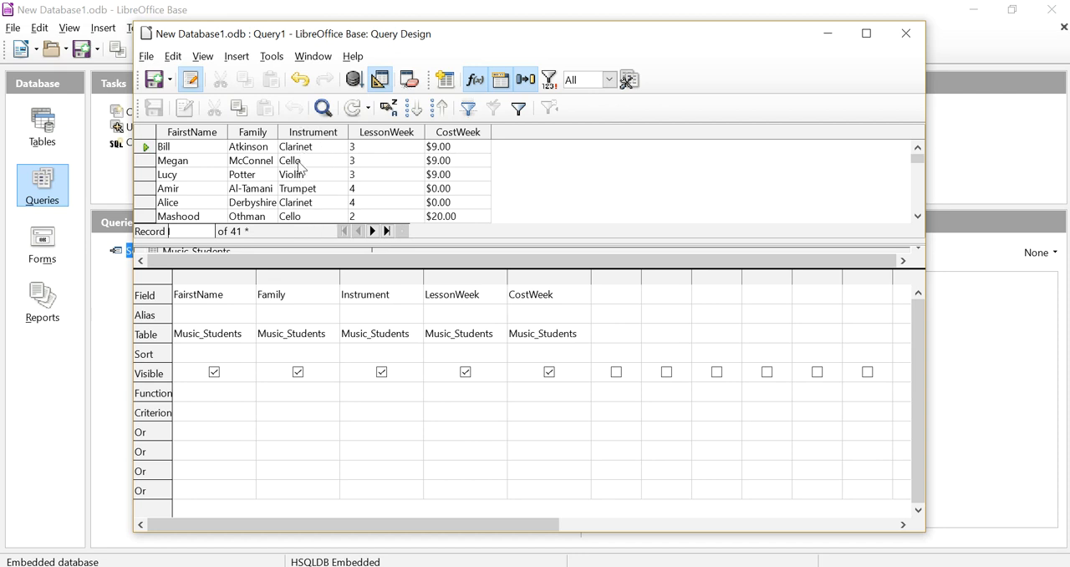
pyautogui.moveTo(331, 151)
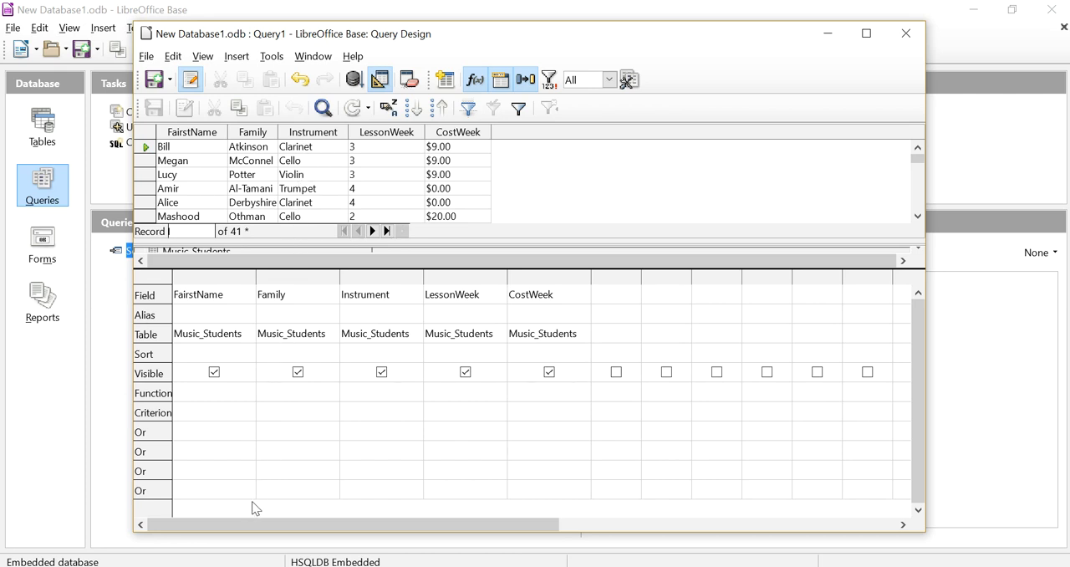
pyautogui.moveTo(290, 165)
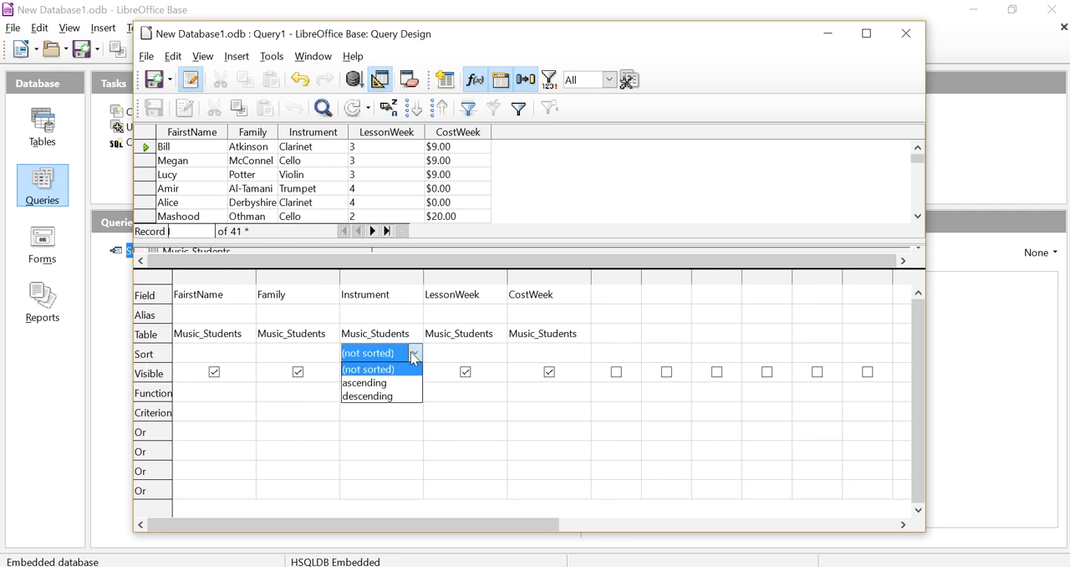
# - Set the Instrument column's sort order to ascending
pyautogui.click(367, 382)
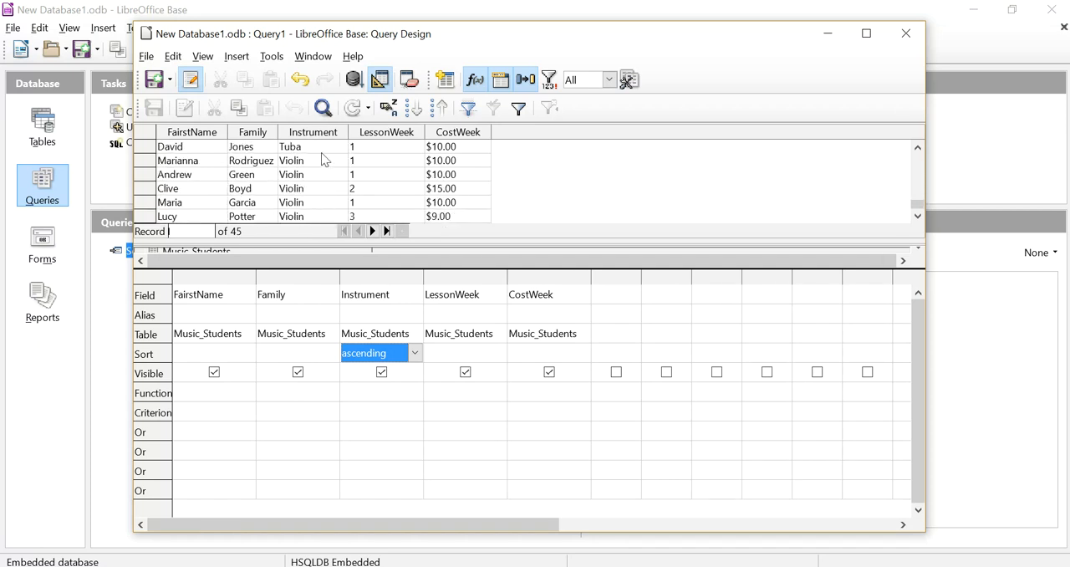
pyautogui.moveTo(293, 175)
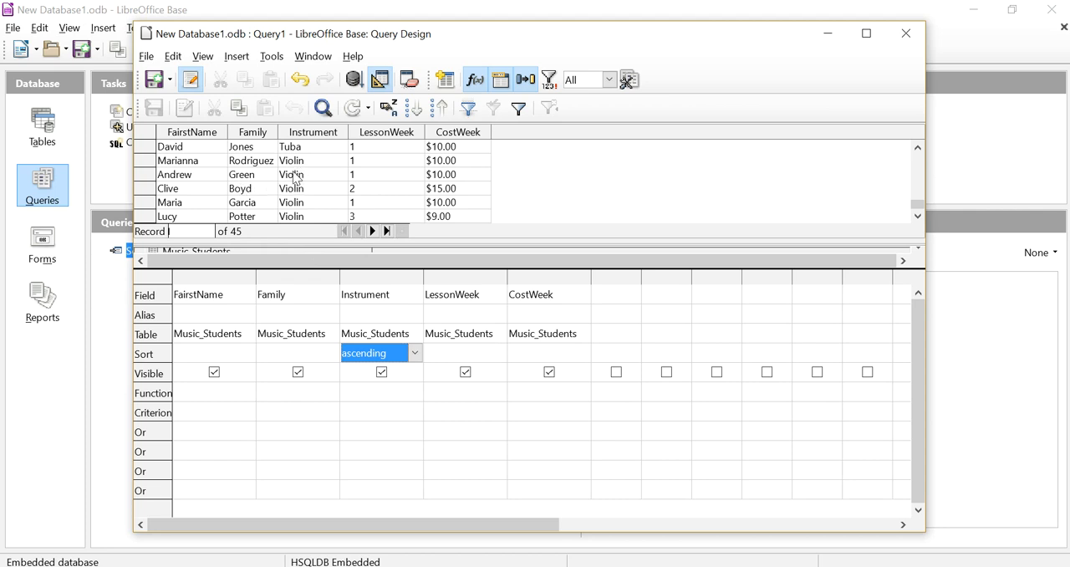
pyautogui.moveTo(263, 171)
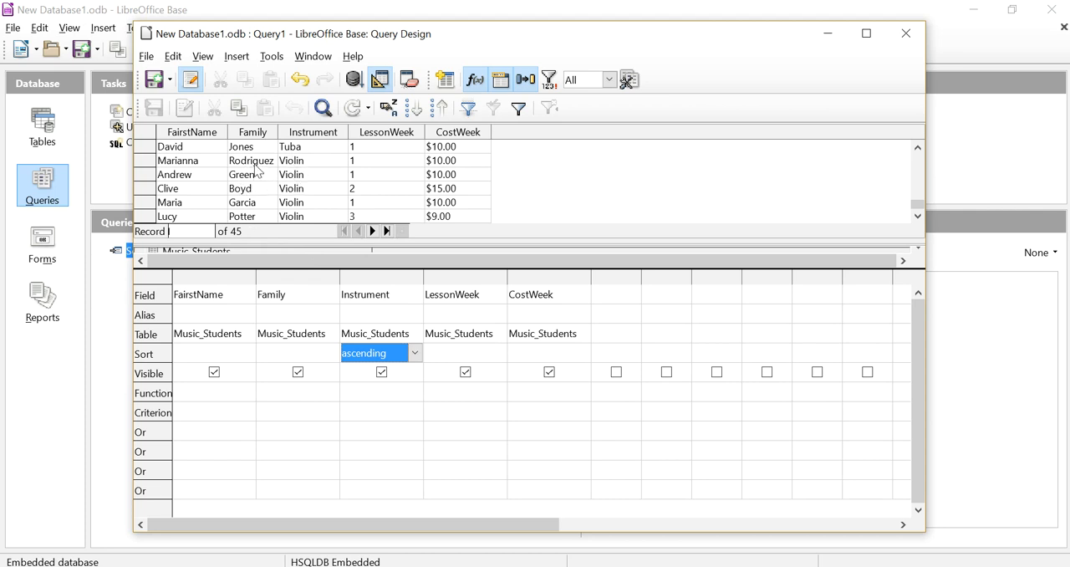
pyautogui.moveTo(234, 203)
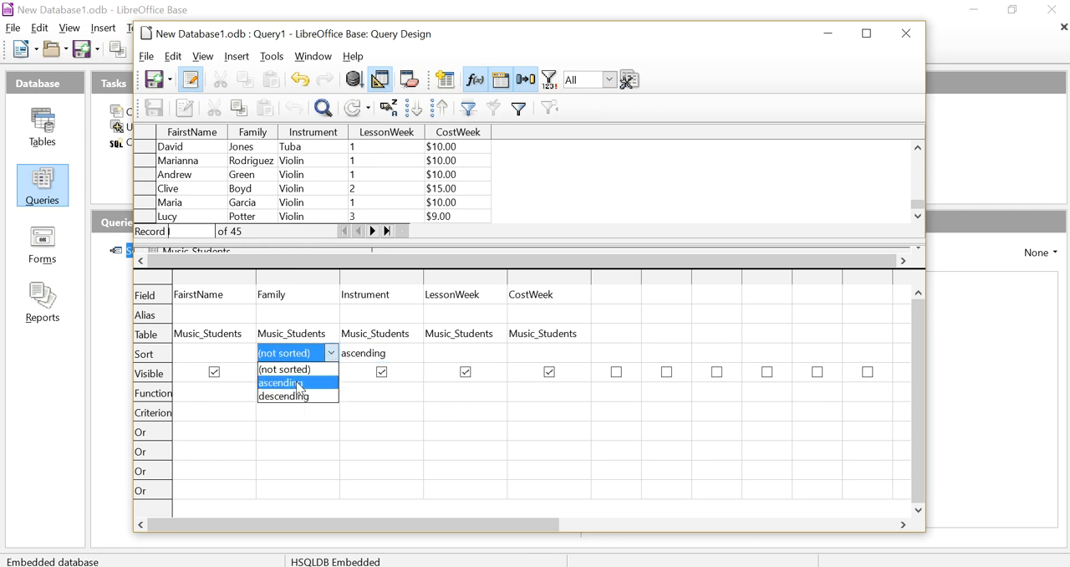
# - Set the Family column's sort order to ascending
pyautogui.click(282, 383)
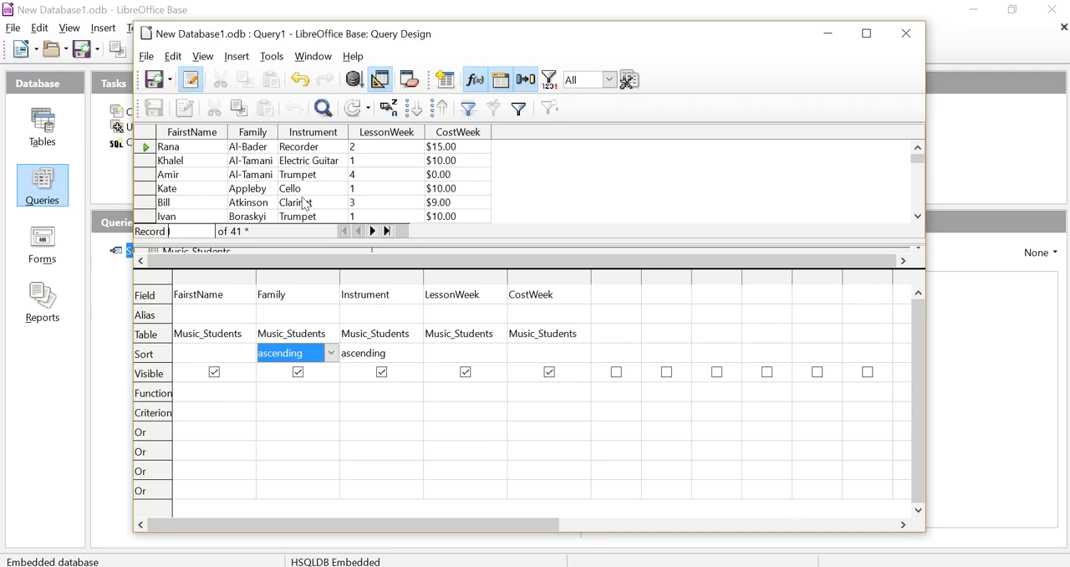
pyautogui.moveTo(457, 280)
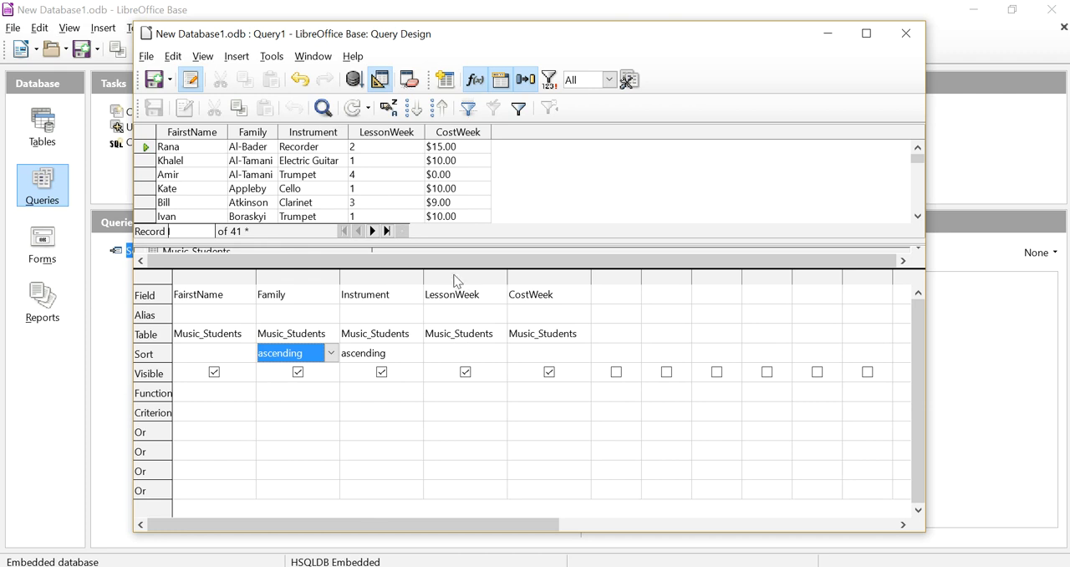
# - Sort a hidden second Family column ascending and unsort the first Family column
pyautogui.rightClick(465, 294)
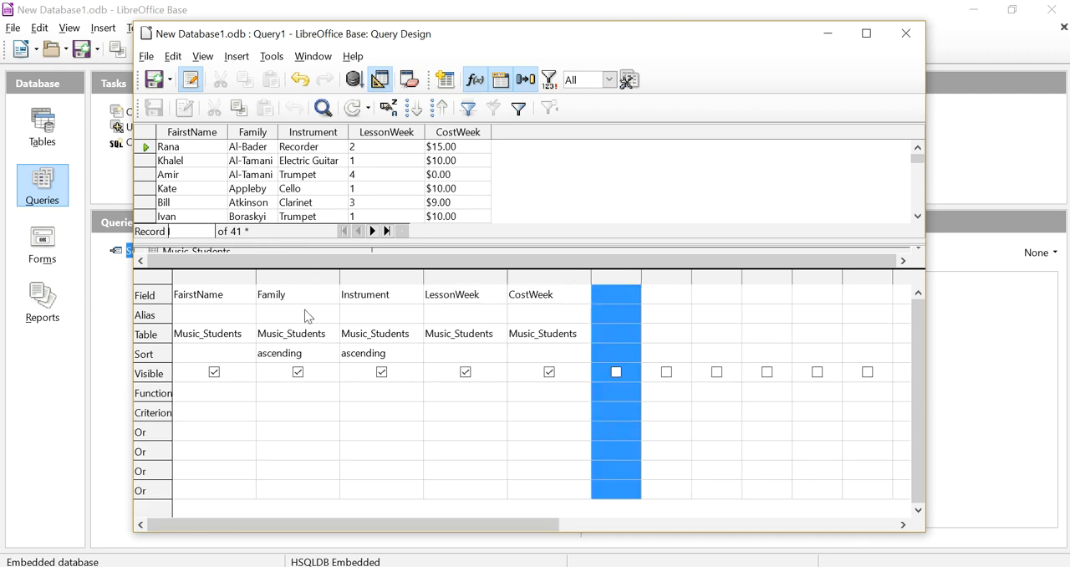
pyautogui.click(630, 294)
pyautogui.write('Family')
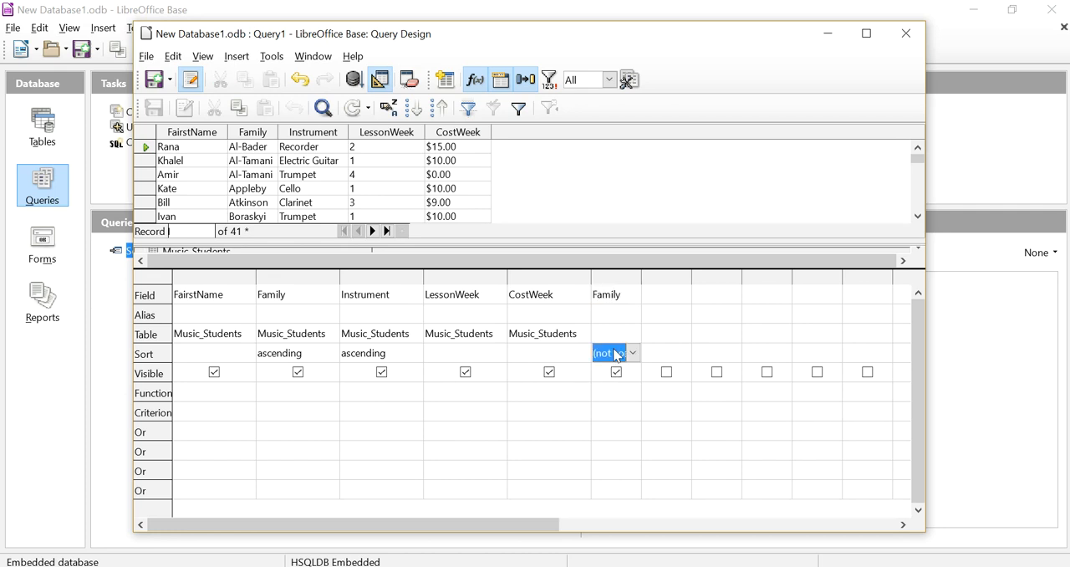
pyautogui.click(633, 353)
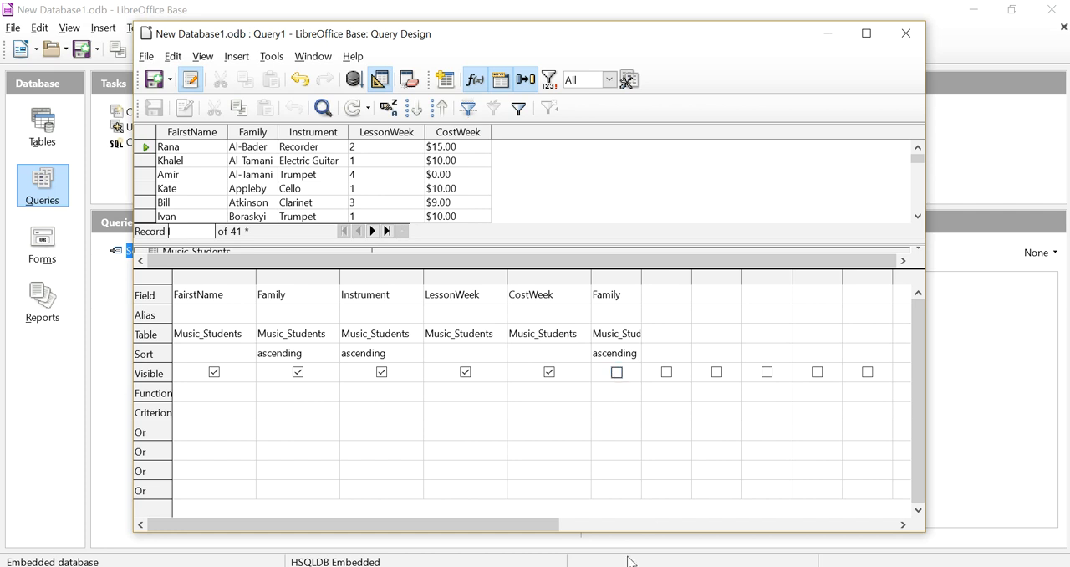
pyautogui.moveTo(628, 321)
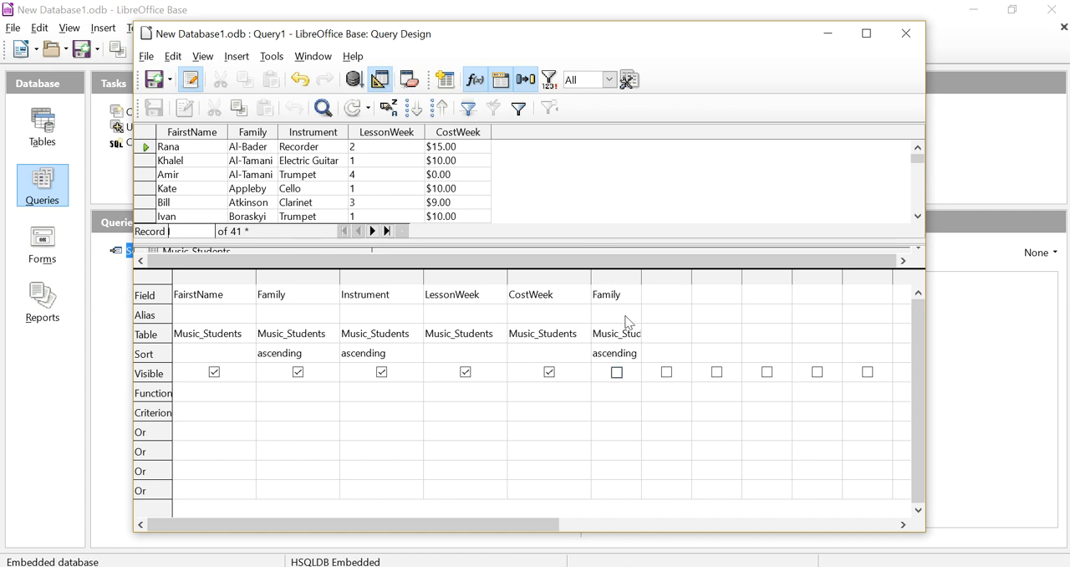
pyautogui.click(289, 353)
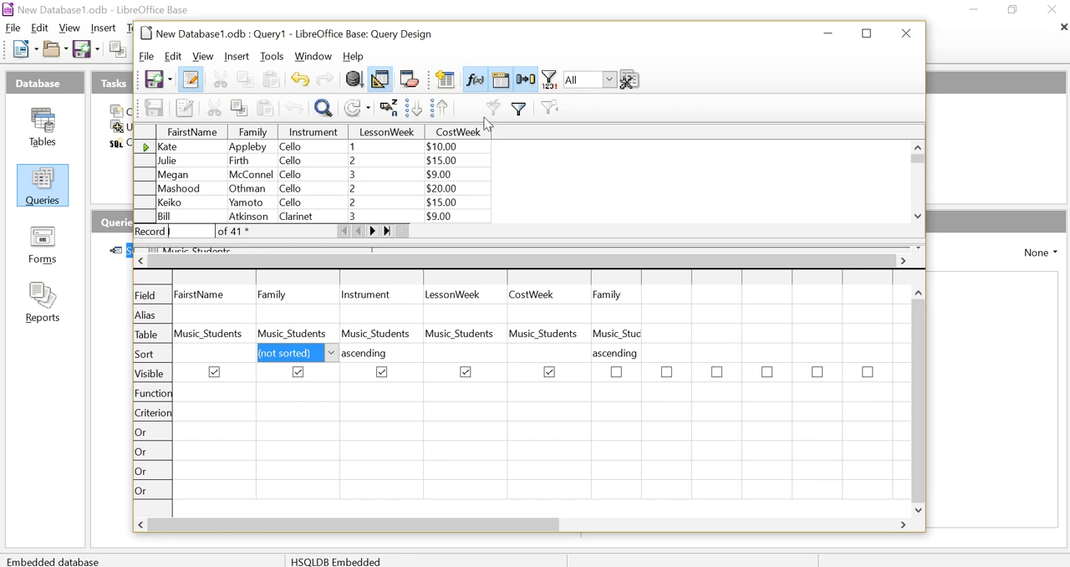
pyautogui.moveTo(521, 231)
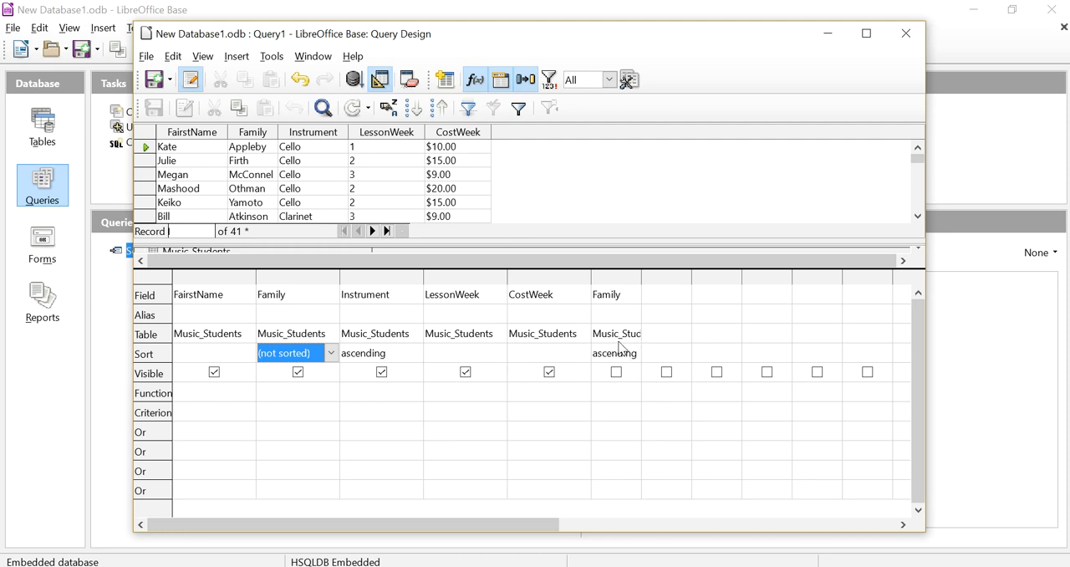
pyautogui.moveTo(505, 151)
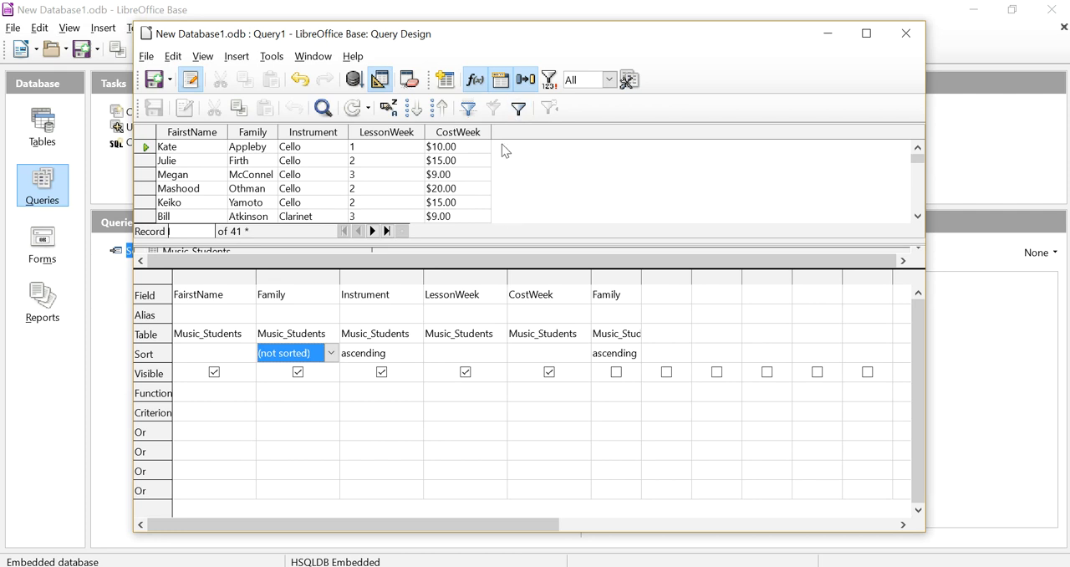
pyautogui.moveTo(404, 149)
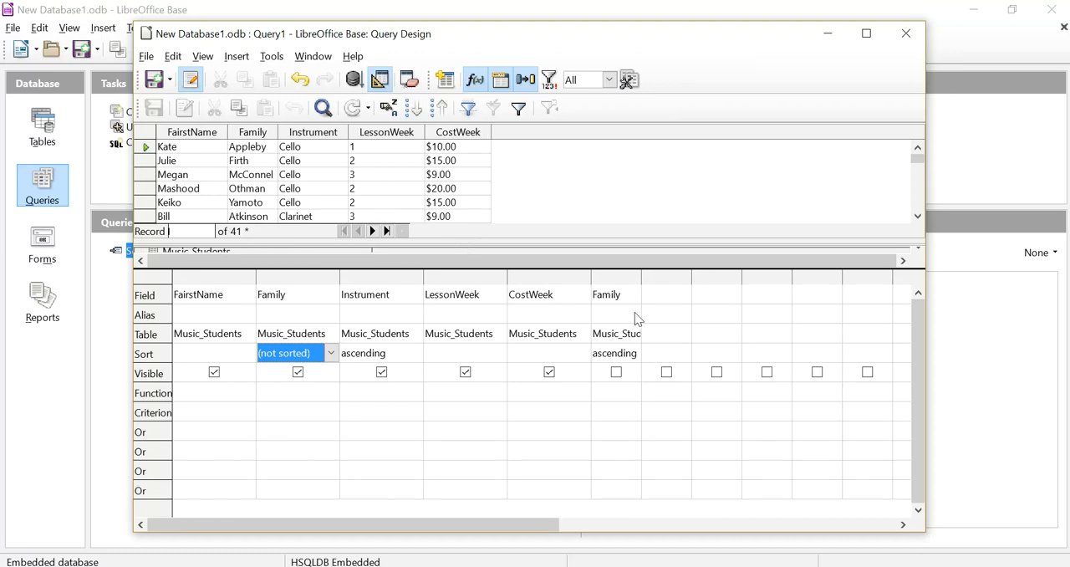
pyautogui.moveTo(403, 160)
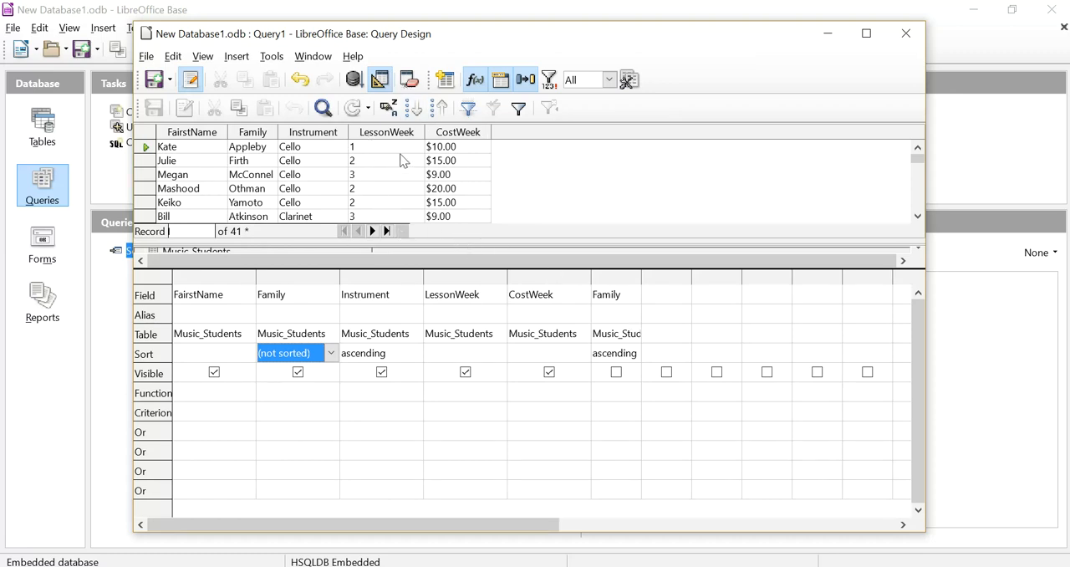
pyautogui.moveTo(665, 303)
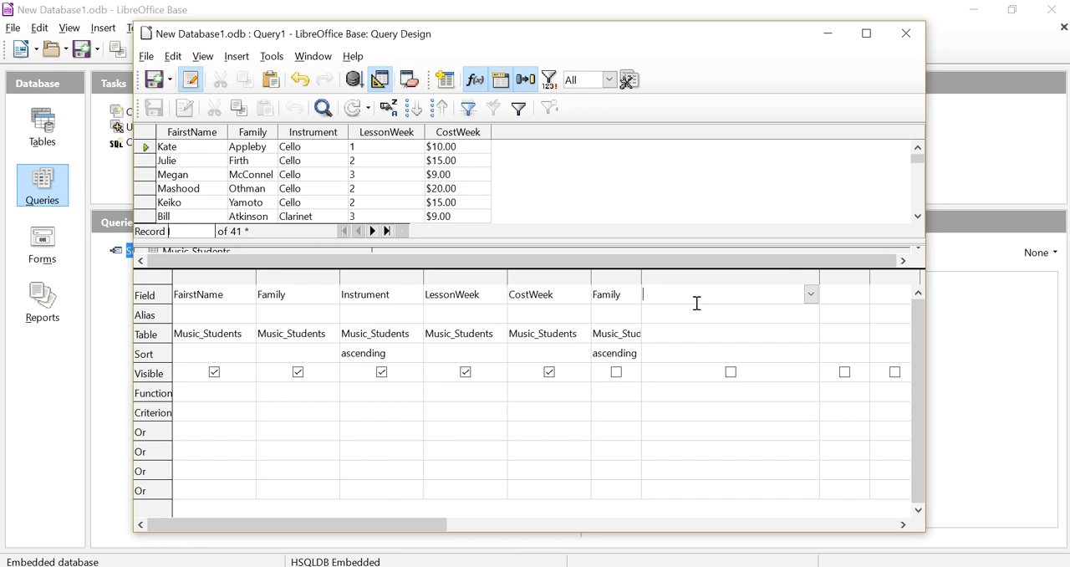
# - Enter the field expression "LessonWeek"*"CostWeek"*10 in the seventh query column
pyautogui.write('"')
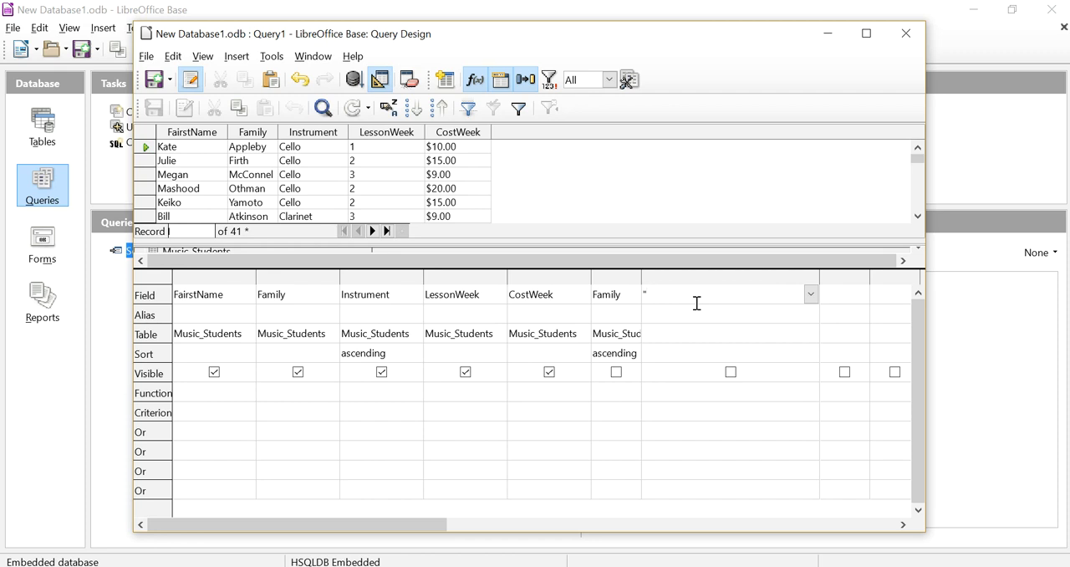
pyautogui.write('Lesson')
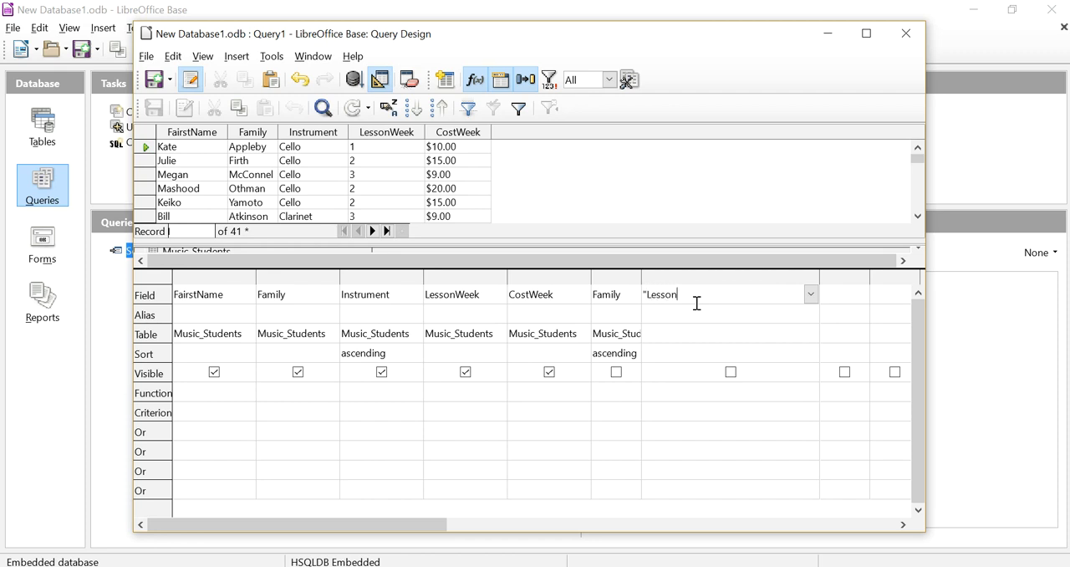
pyautogui.write('Week')
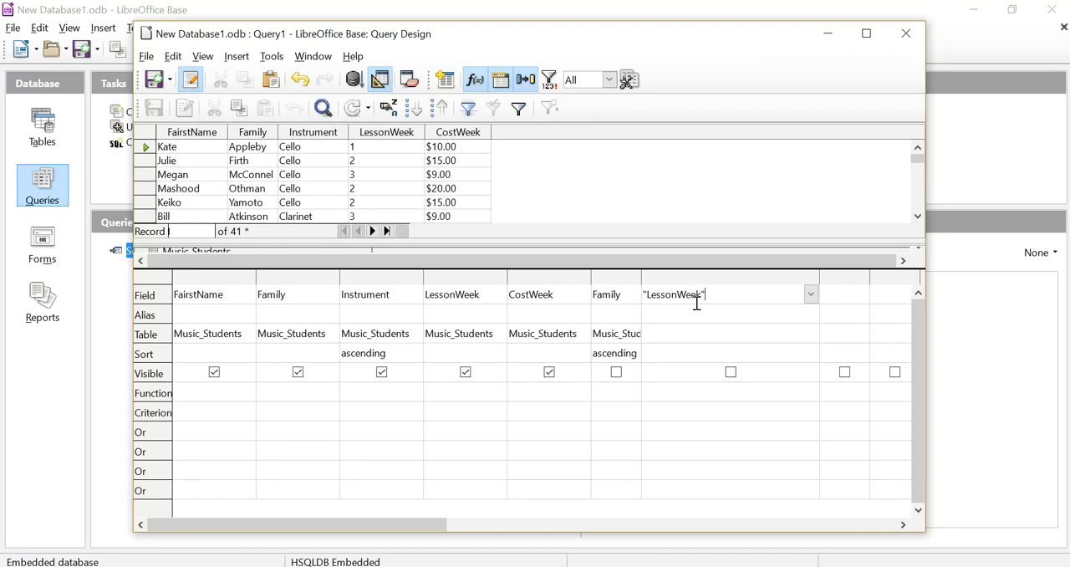
pyautogui.write('*')
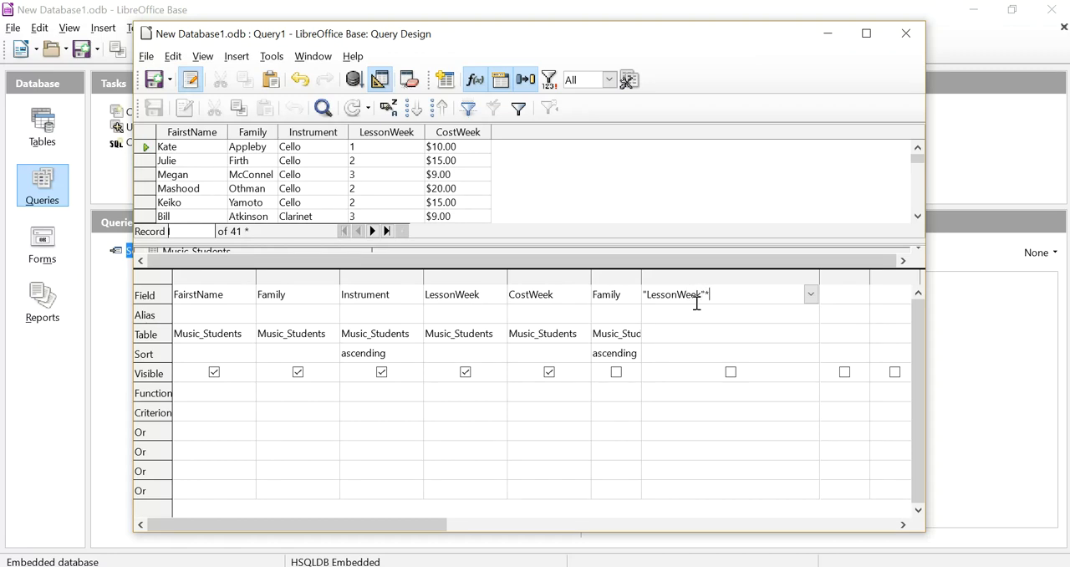
pyautogui.write('"')
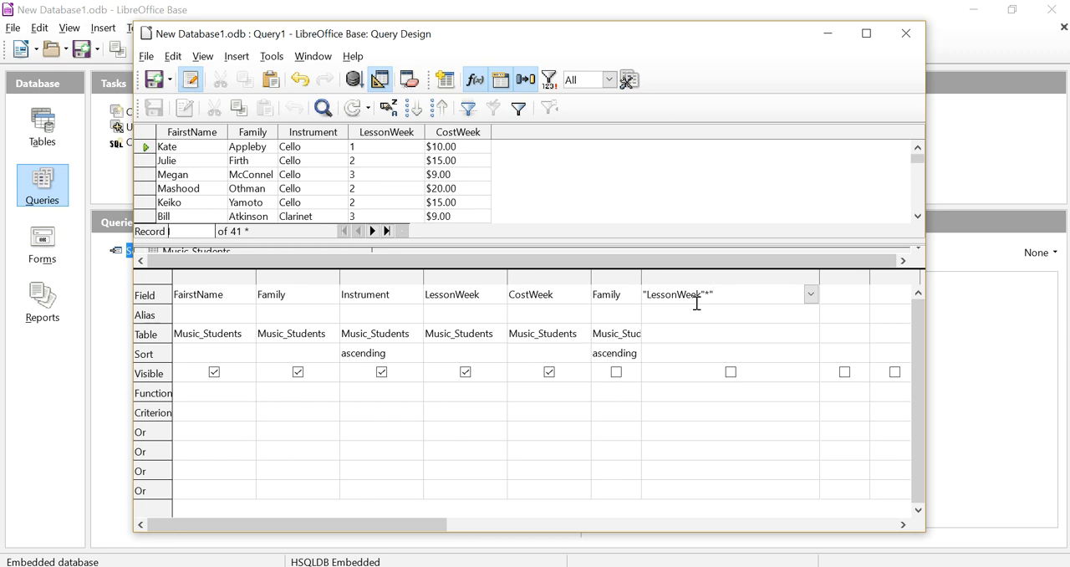
pyautogui.write('CostWeek"')
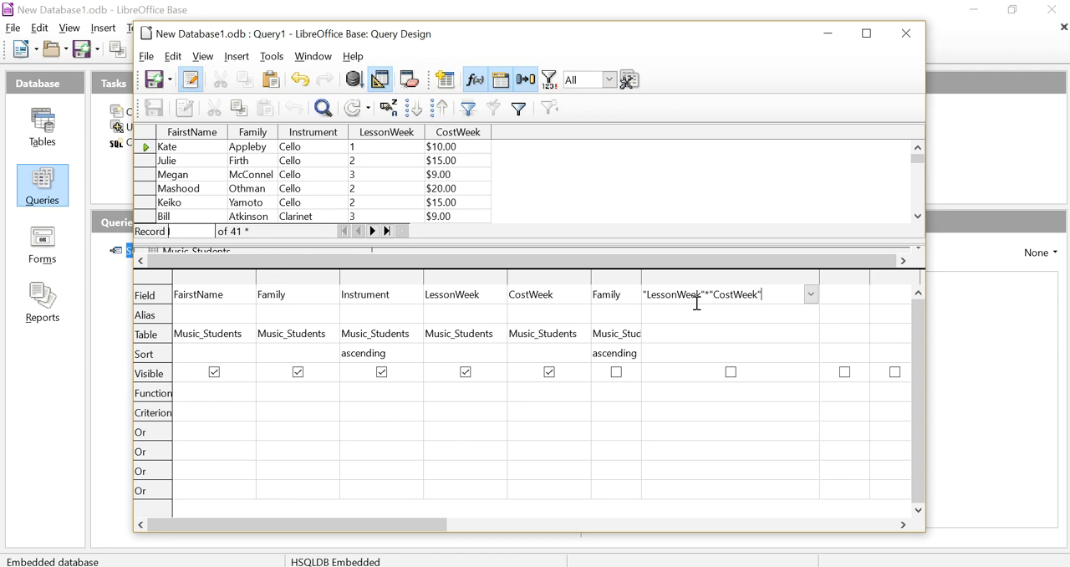
pyautogui.write('*10')
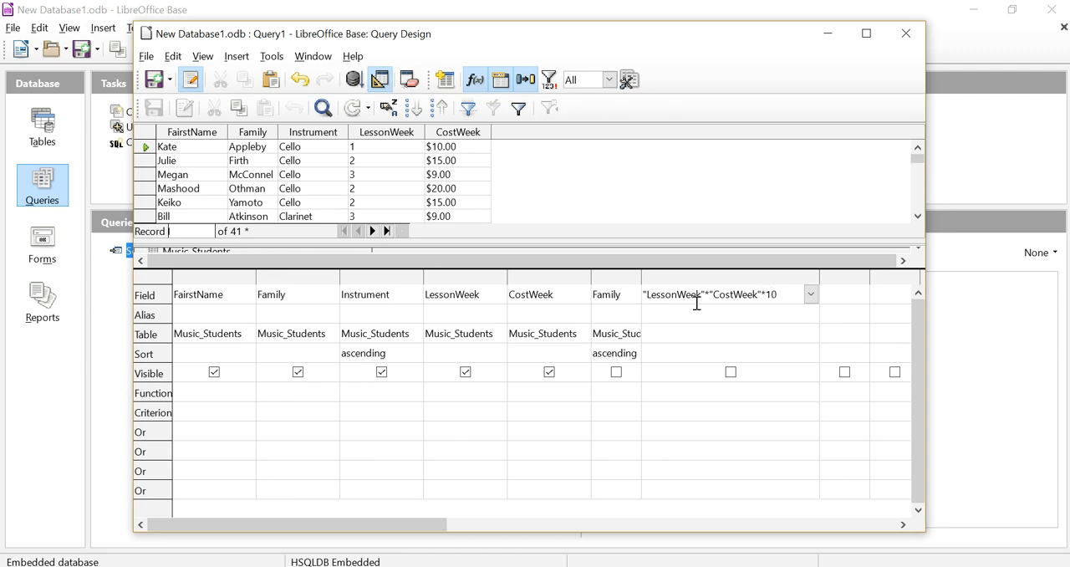
pyautogui.click(776, 294)
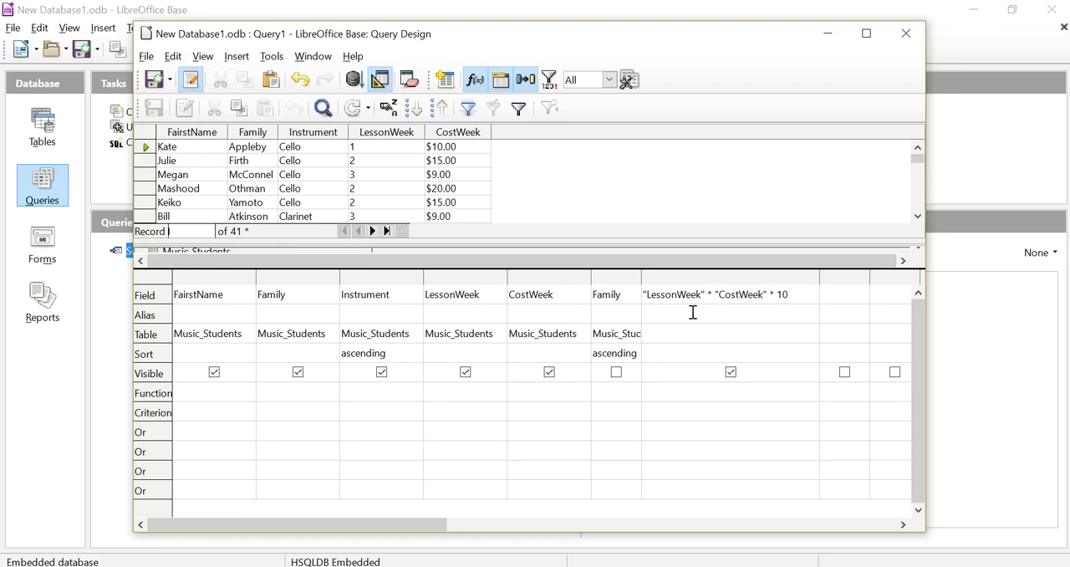
# - Give the calculated column the alias TotalCost
pyautogui.write('Total')
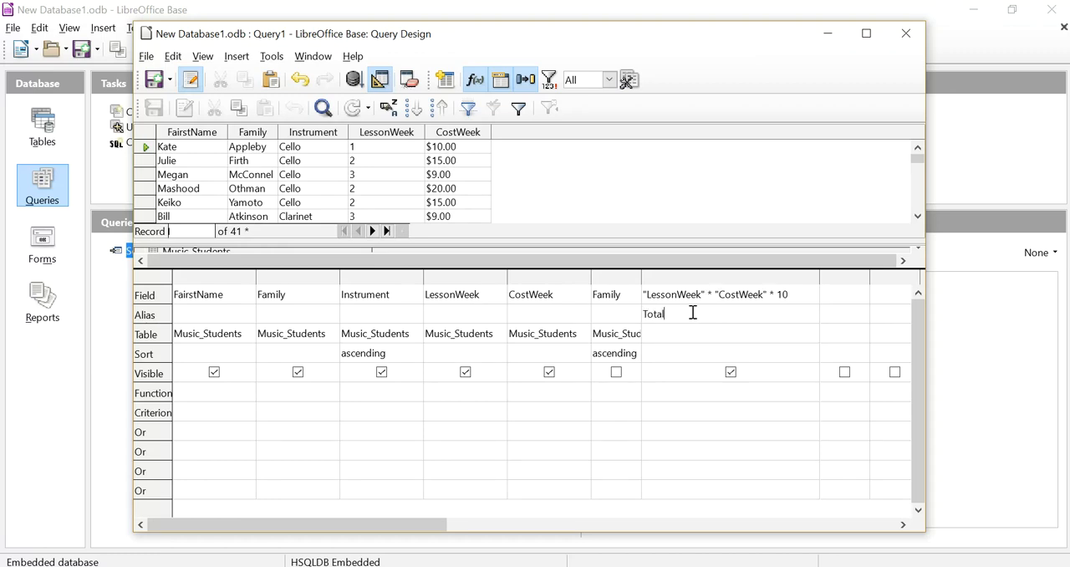
pyautogui.write('Cost')
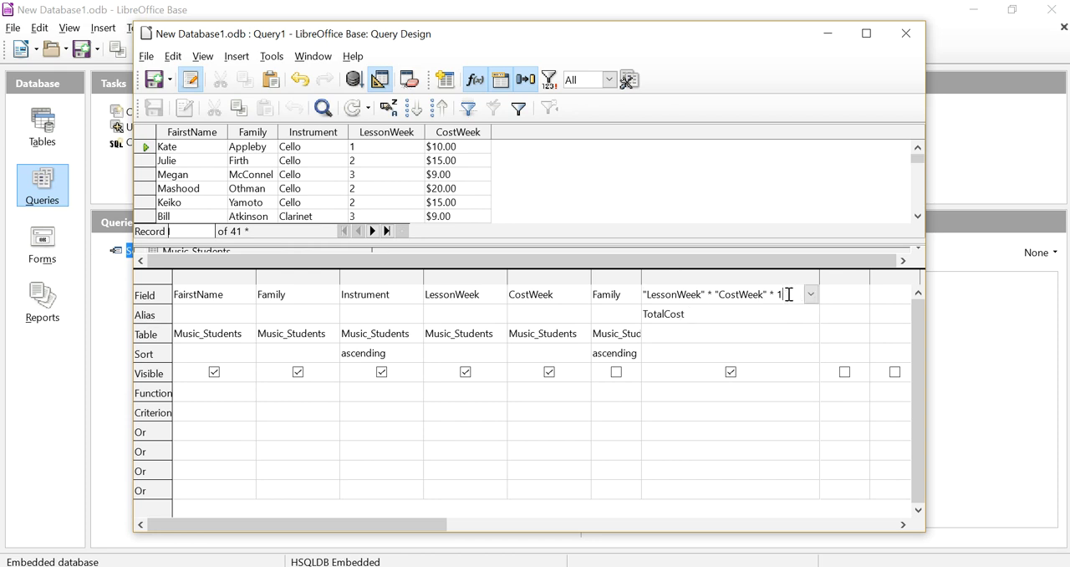
pyautogui.write('0')
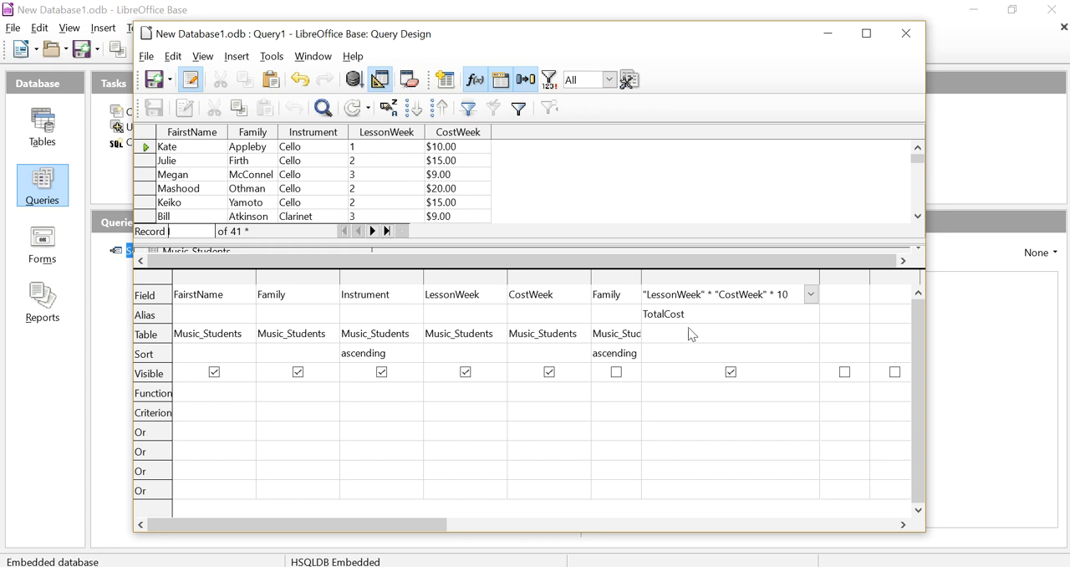
pyautogui.moveTo(705, 326)
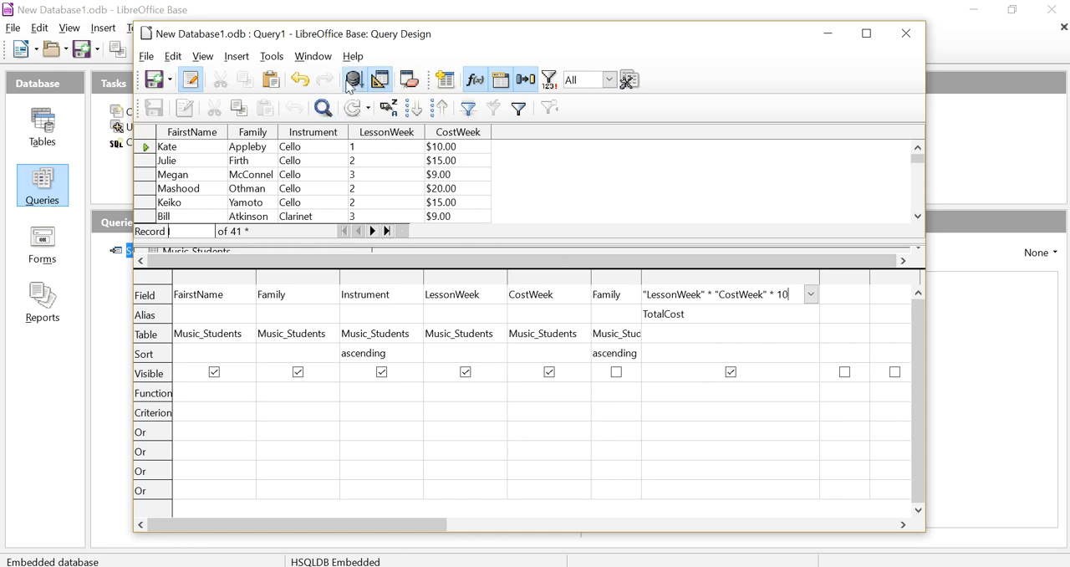
# - Run the query and check Julie's TotalCost value
pyautogui.click(350, 79)
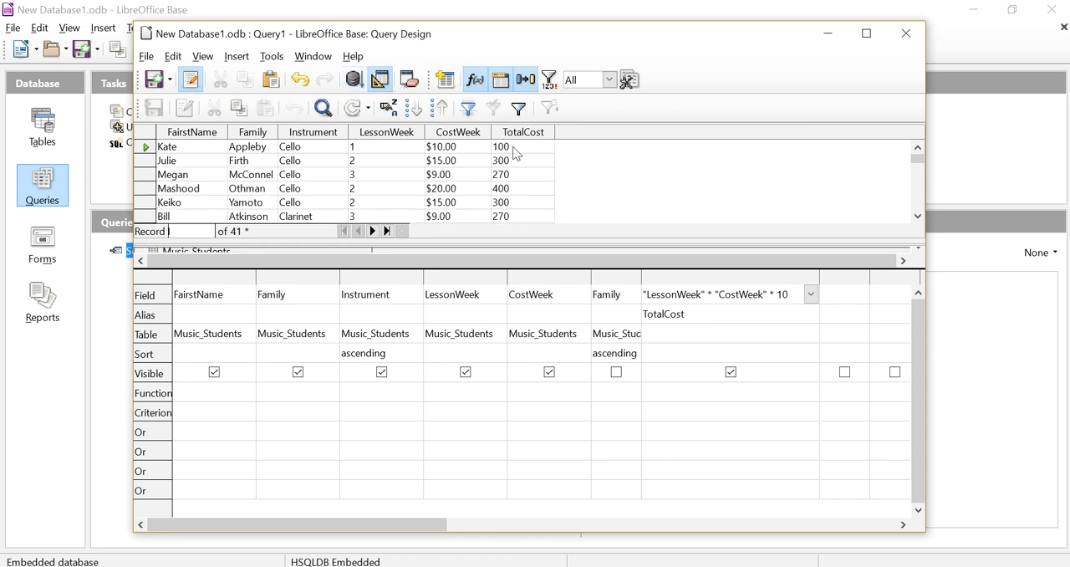
pyautogui.moveTo(418, 155)
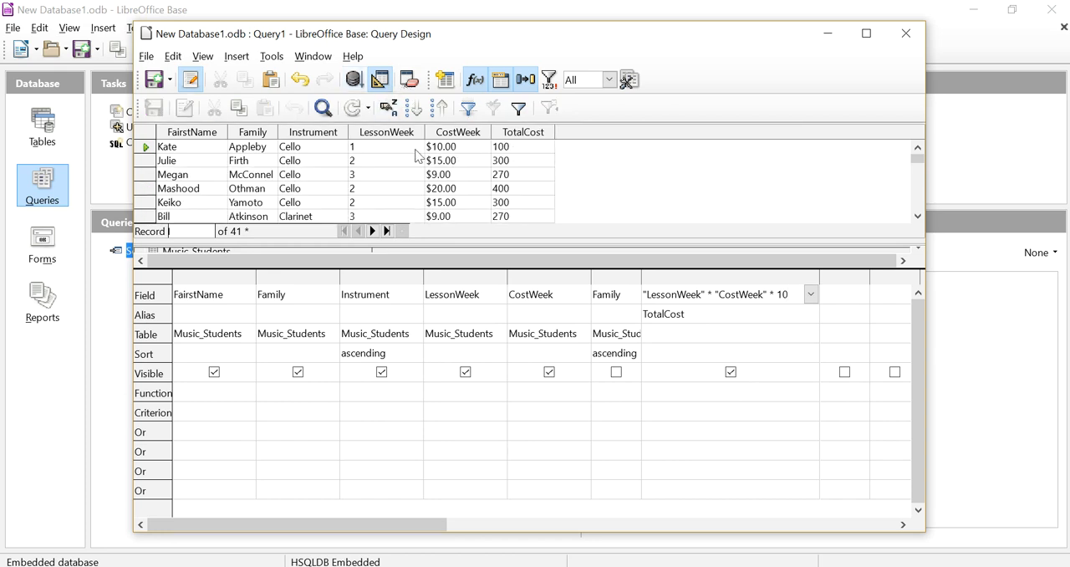
pyautogui.moveTo(516, 156)
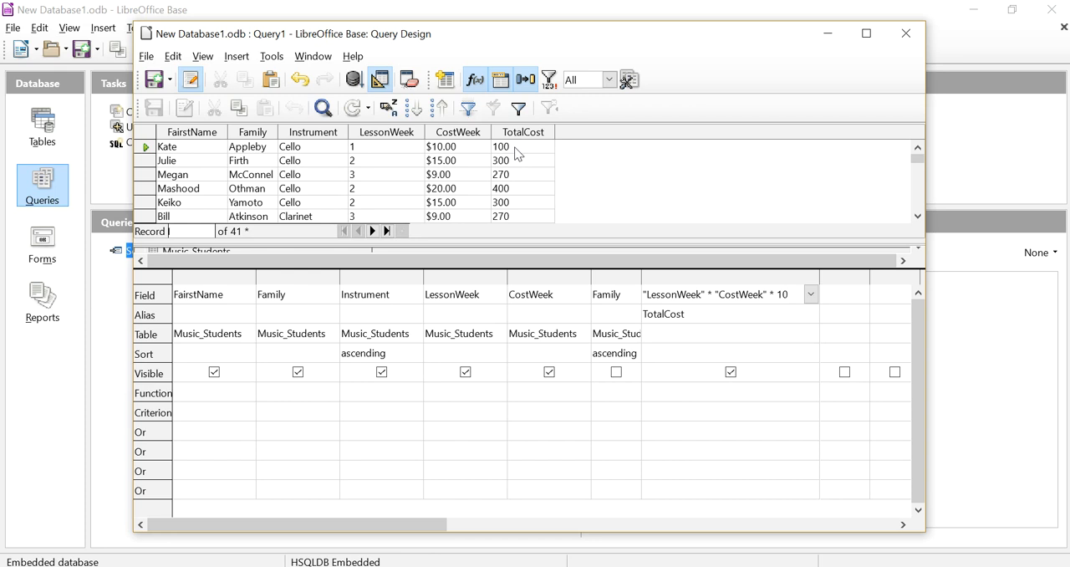
pyautogui.moveTo(373, 166)
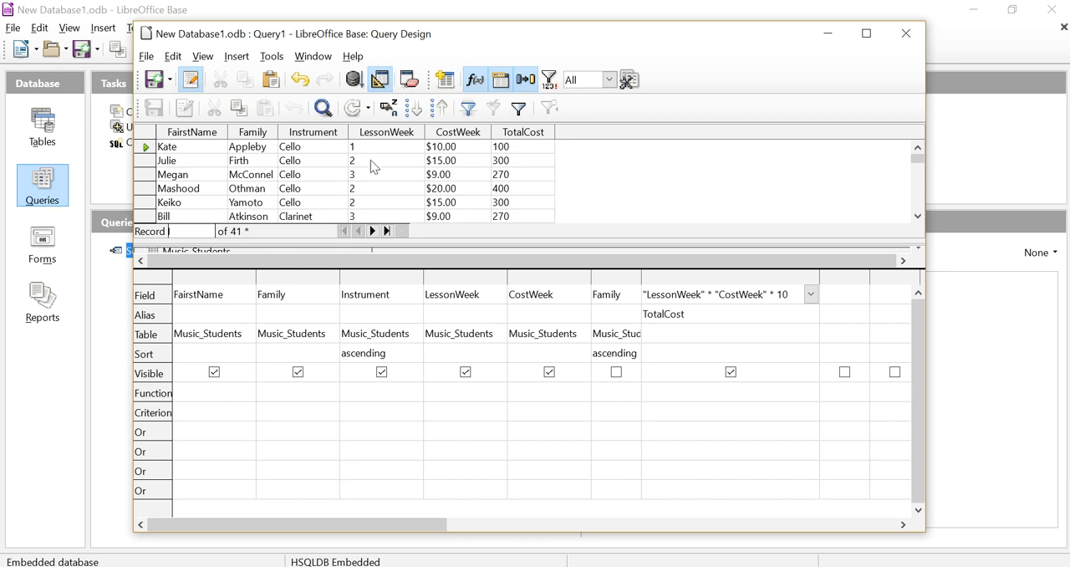
pyautogui.click(512, 160)
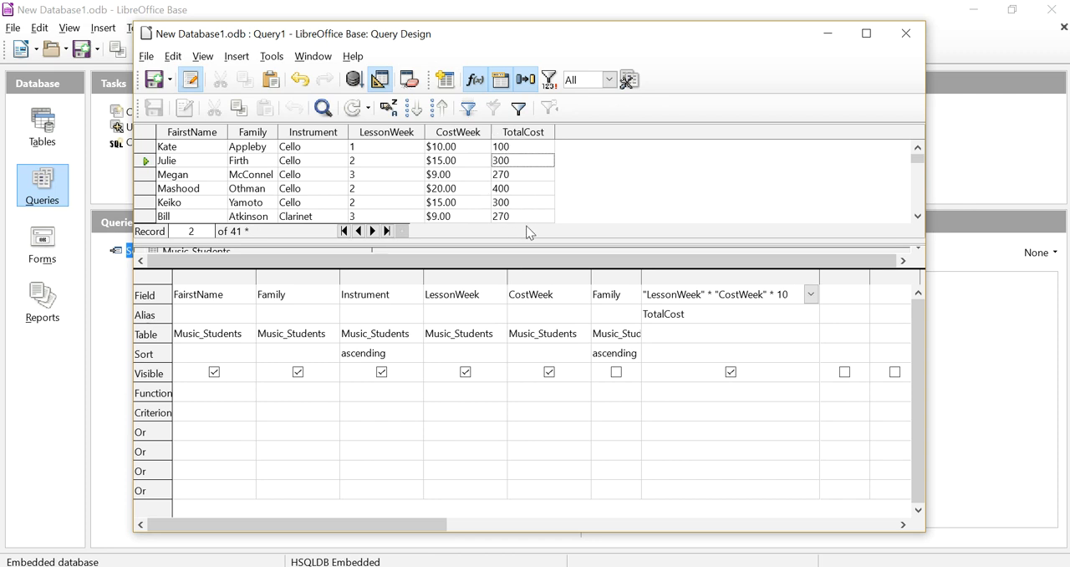
pyautogui.moveTo(542, 168)
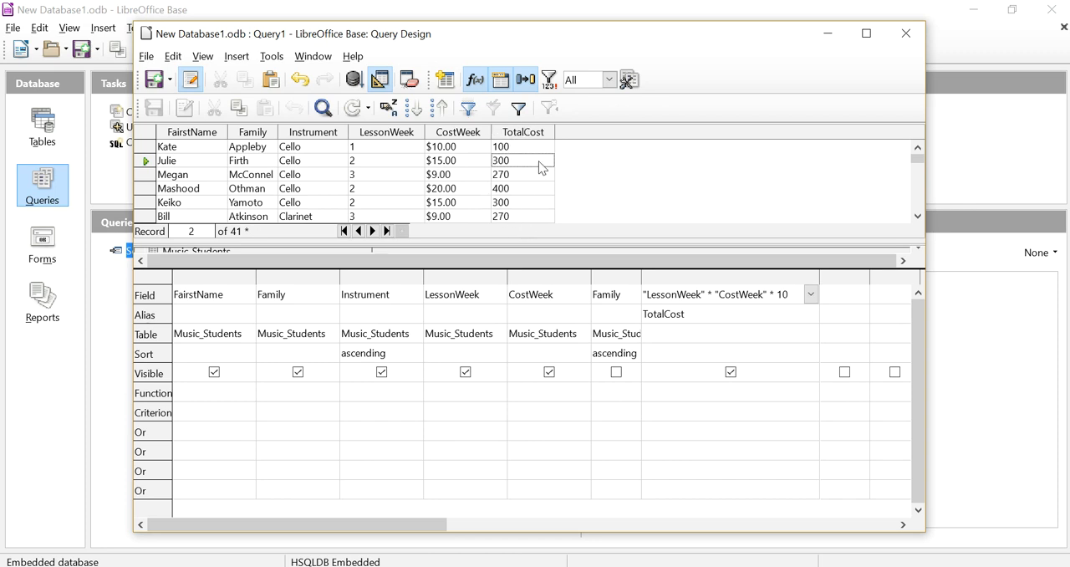
pyautogui.moveTo(750, 144)
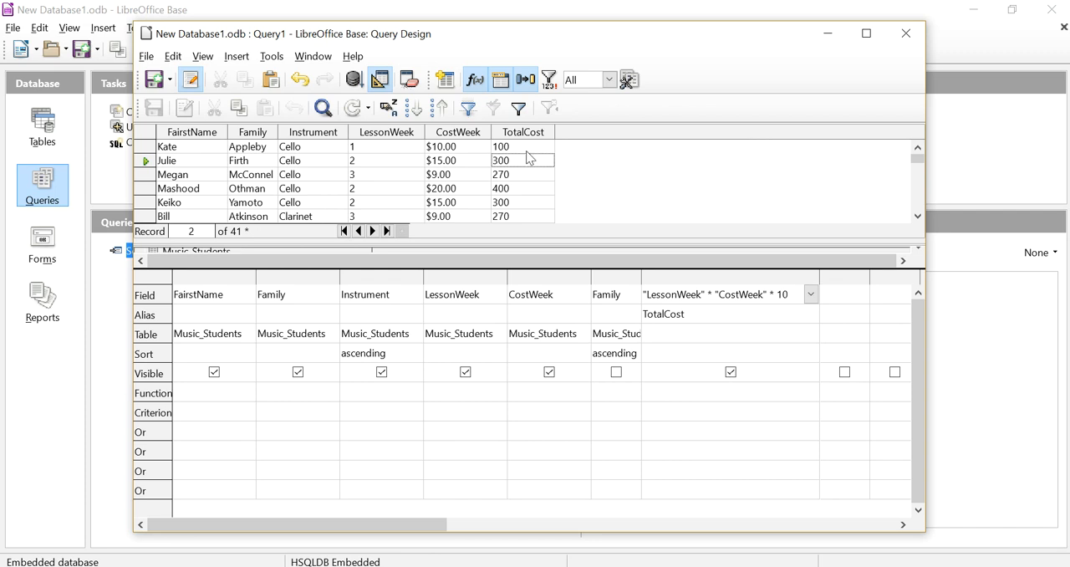
pyautogui.moveTo(294, 189)
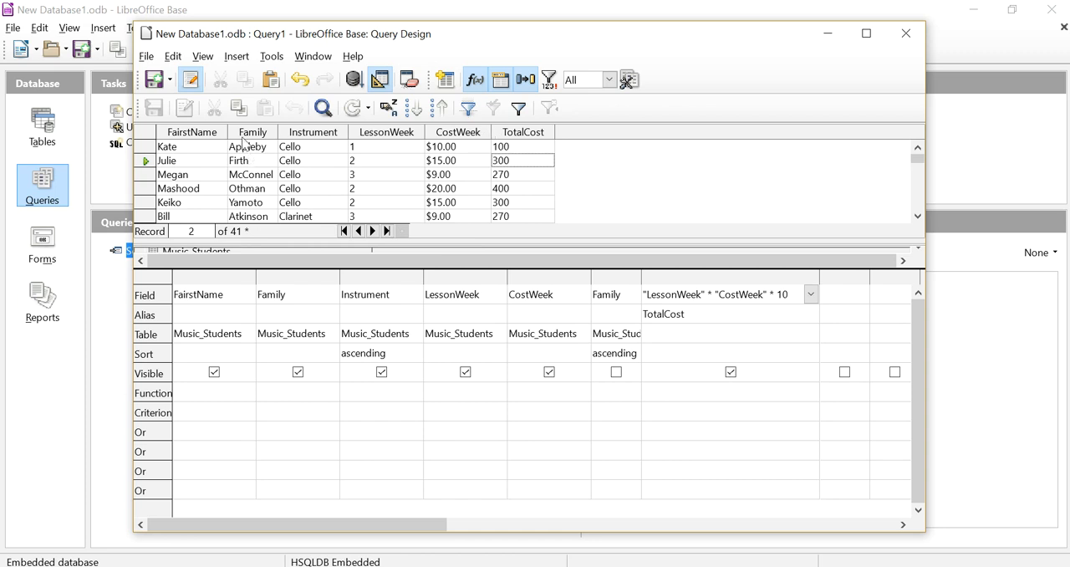
pyautogui.moveTo(575, 162)
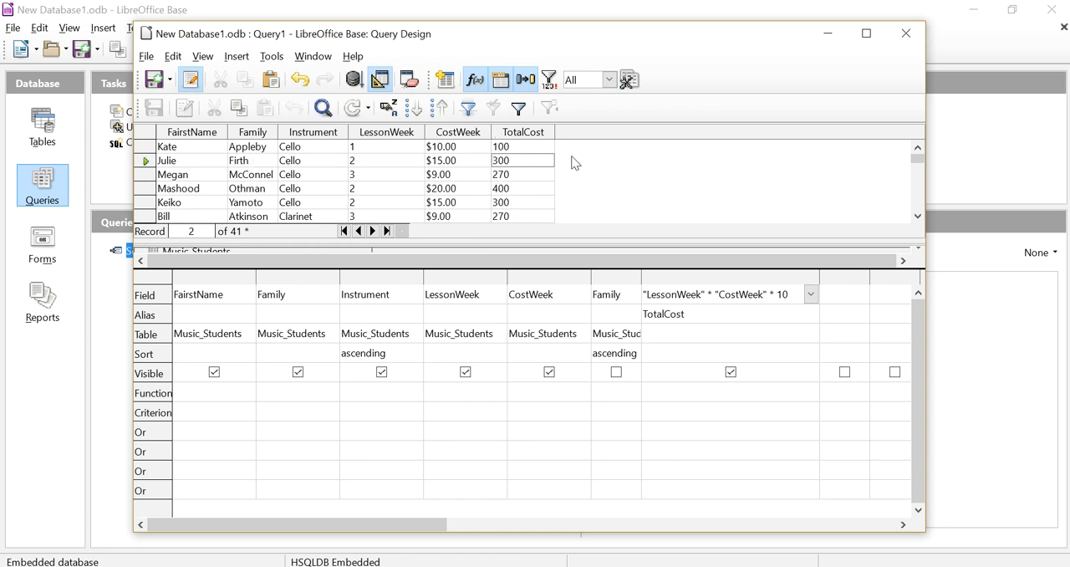
pyautogui.moveTo(545, 288)
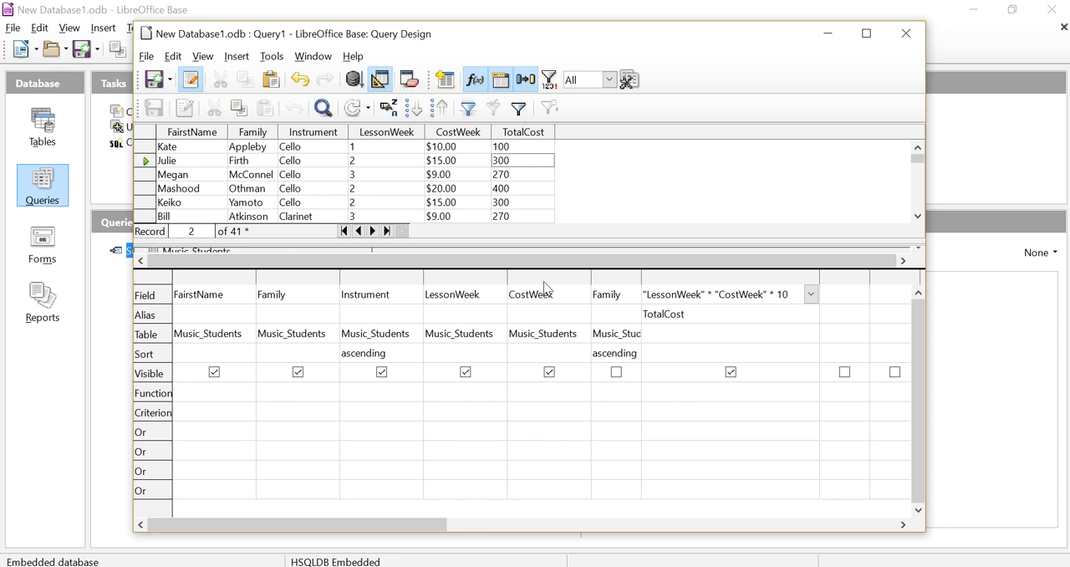